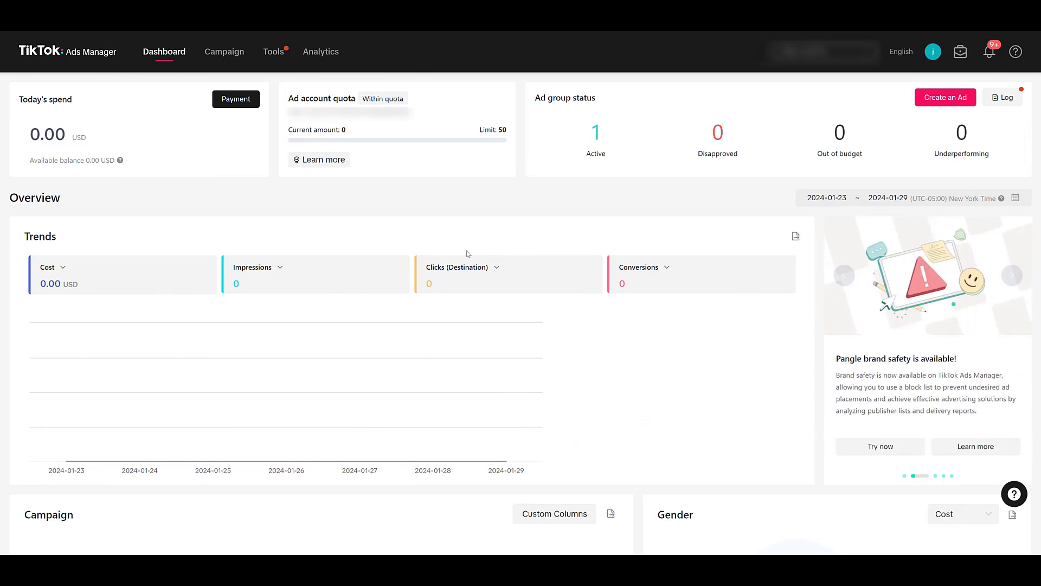
Step: Go to Tools > Leads to reach the Leads Center in TikTok Ads Manager
{"action": "left_click", "coordinate": [273, 51]}
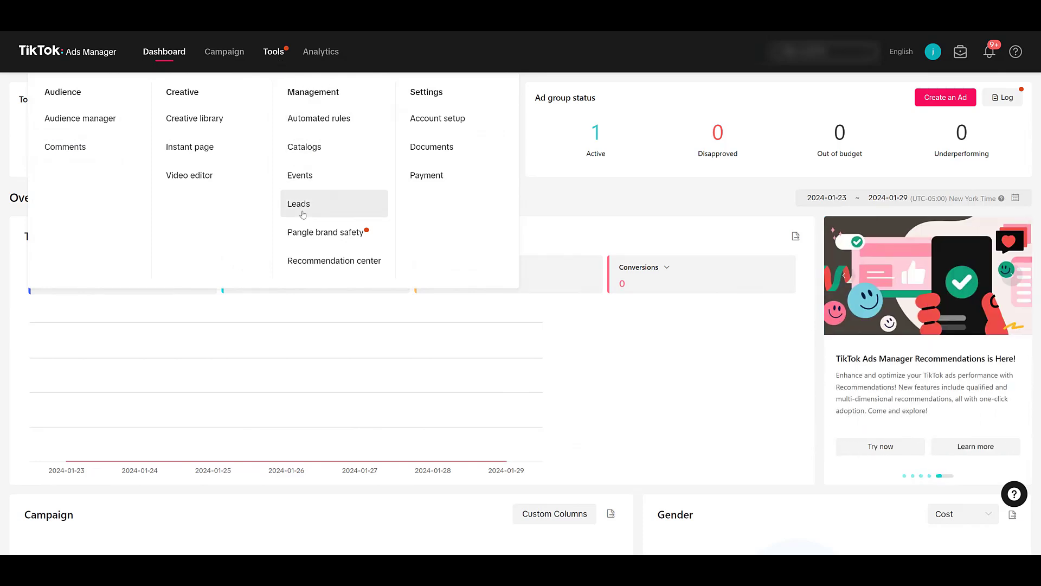
{"action": "left_click", "coordinate": [299, 204]}
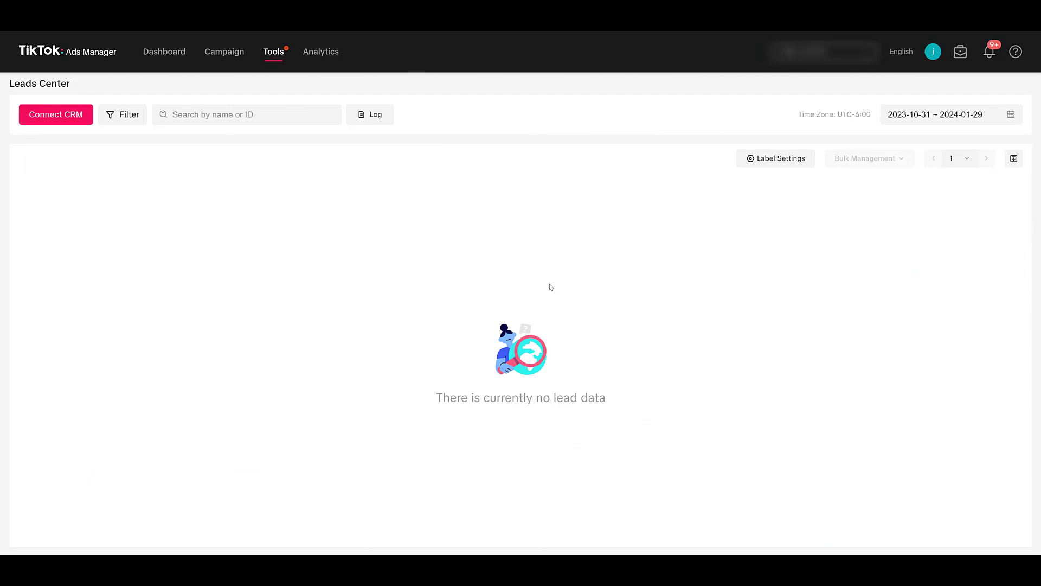
{"action": "mouse_move", "coordinate": [74, 124]}
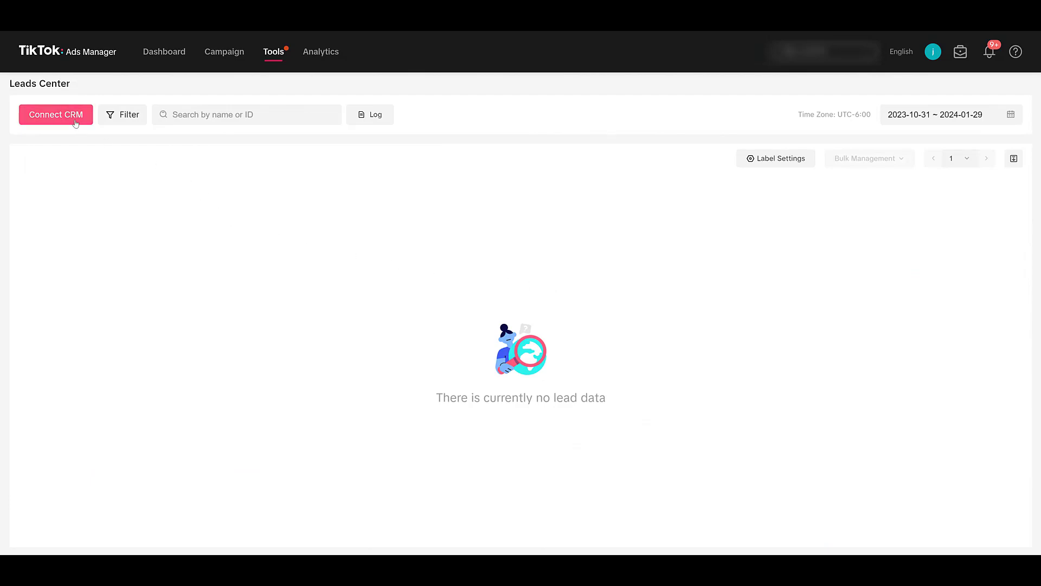
Step: Start Connect CRM, search 'Hubspo' and pick HubSpot as the CRM to connect
{"action": "left_click", "coordinate": [56, 115]}
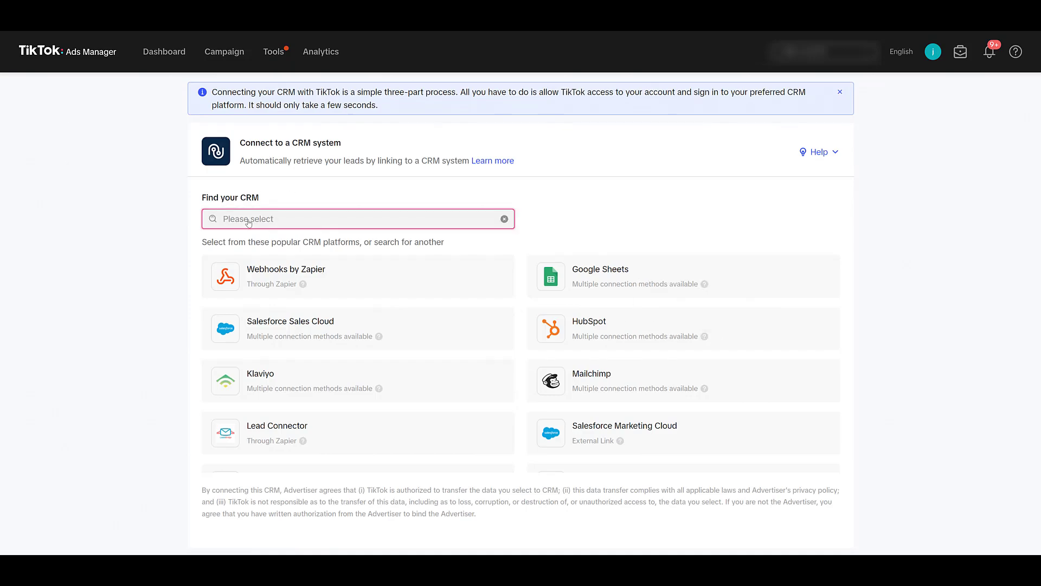
{"action": "type", "text": "Hubspo"}
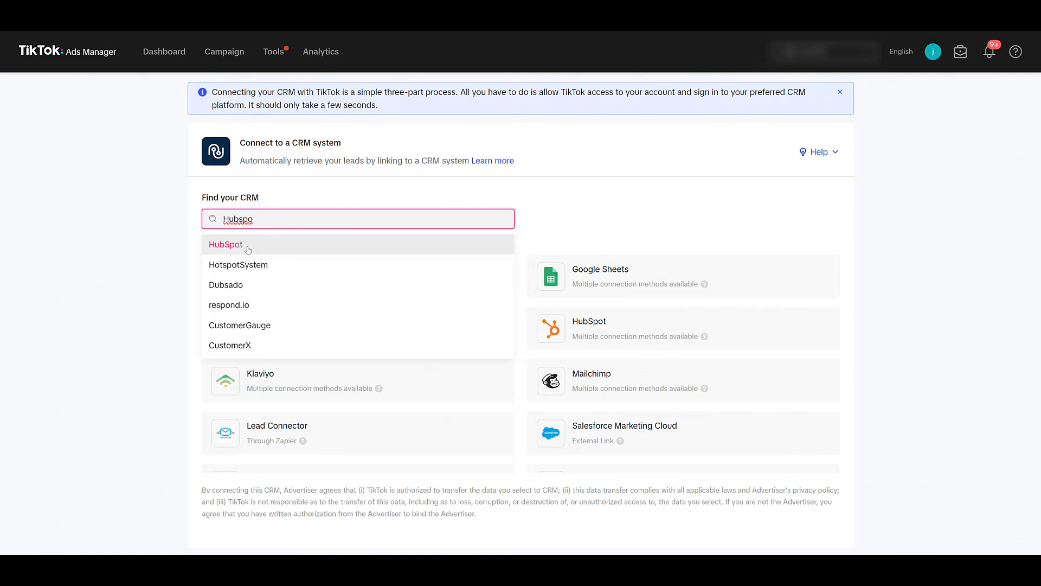
{"action": "left_click", "coordinate": [226, 244]}
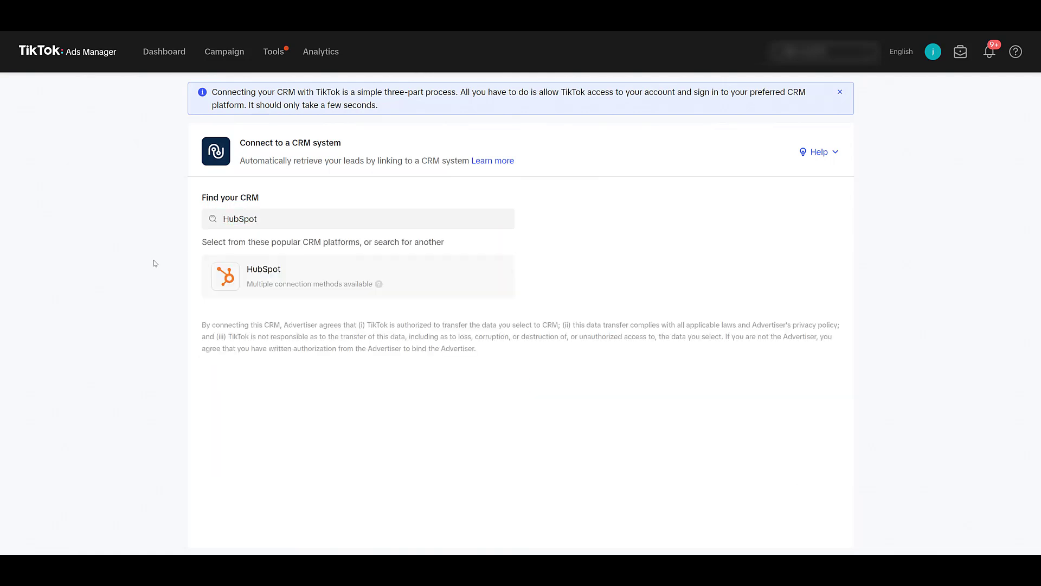
{"action": "mouse_move", "coordinate": [657, 339]}
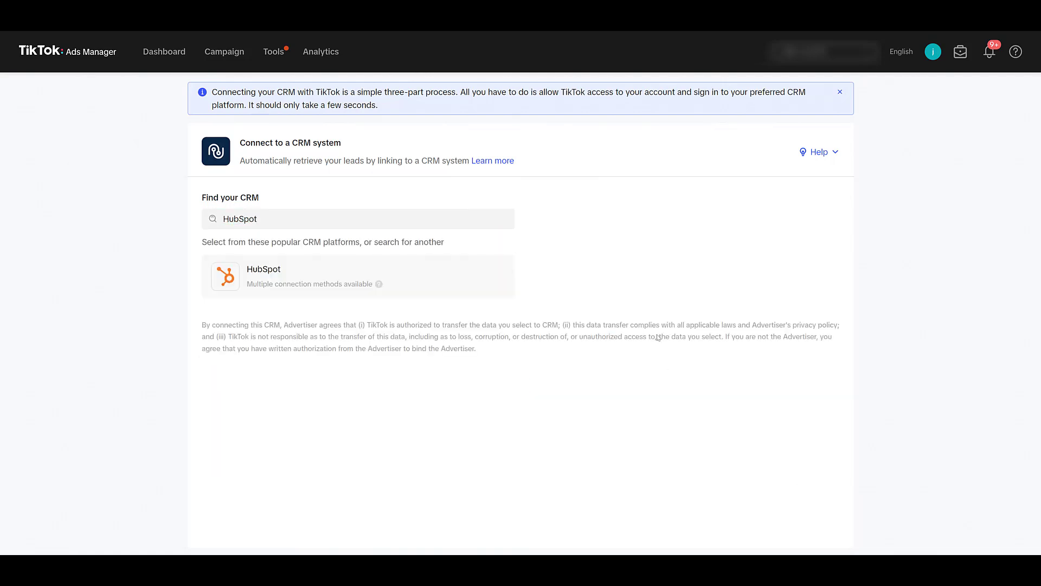
{"action": "mouse_move", "coordinate": [423, 289]}
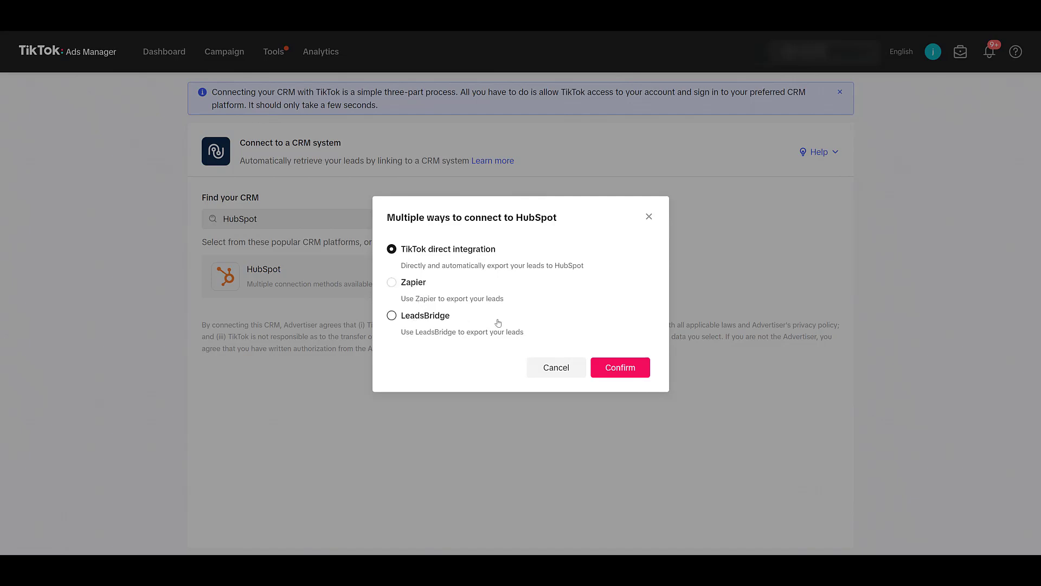
{"action": "mouse_move", "coordinate": [496, 322]}
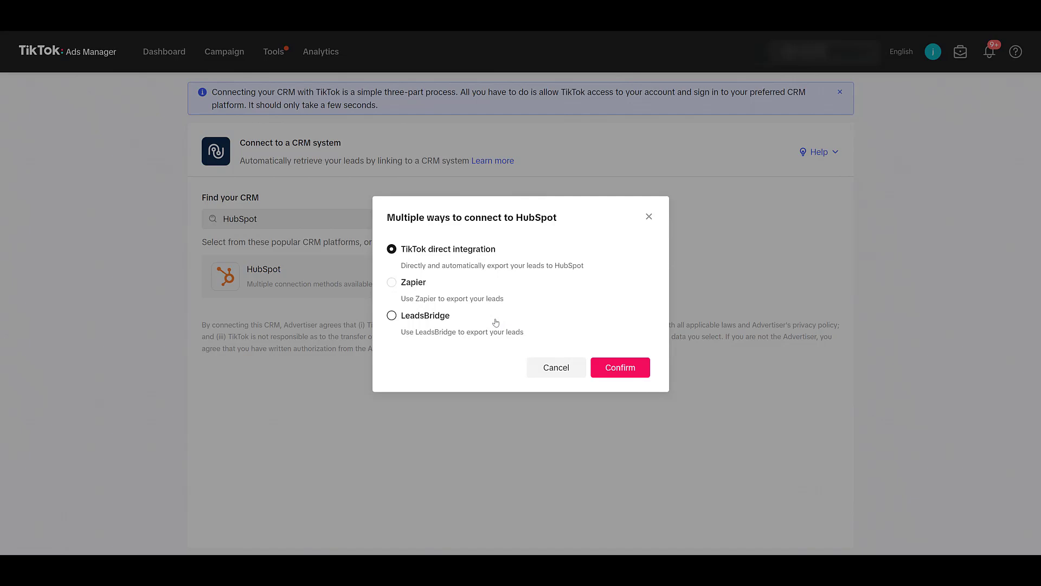
{"action": "mouse_move", "coordinate": [504, 301]}
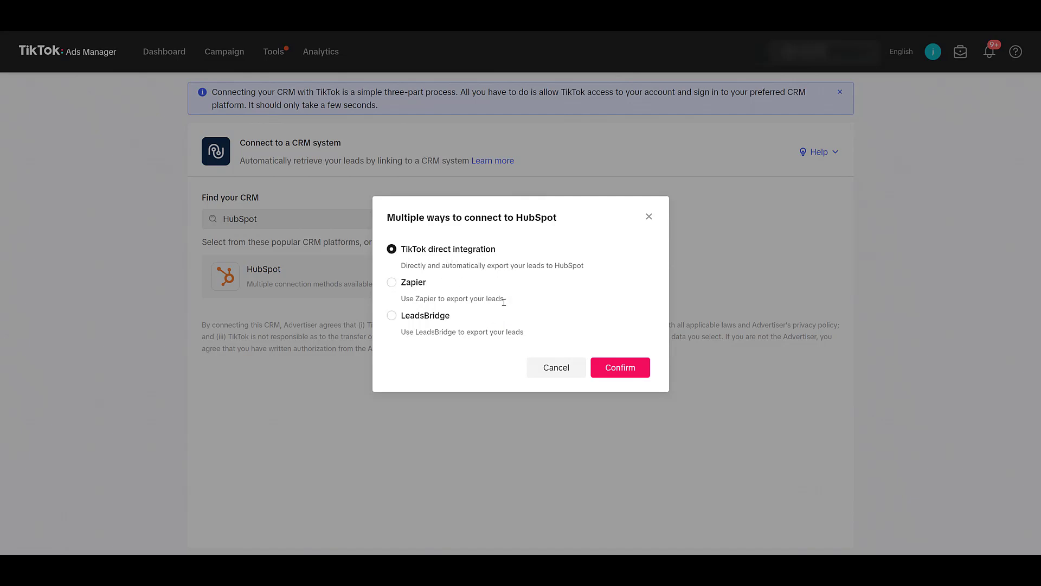
{"action": "mouse_move", "coordinate": [627, 375]}
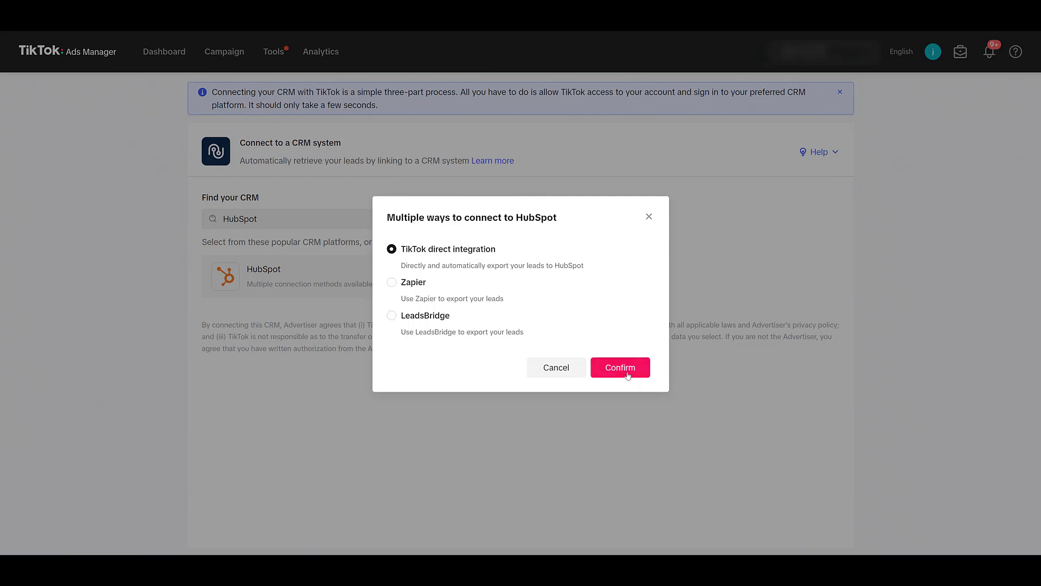
Step: Confirm TikTok direct integration and approve TikTok's ad account permissions
{"action": "left_click", "coordinate": [620, 367]}
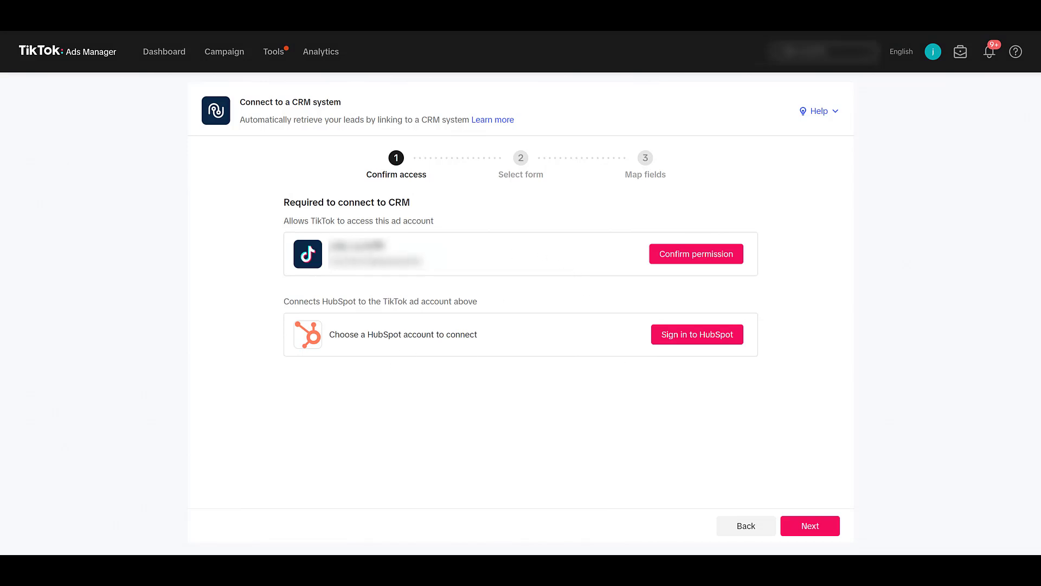
{"action": "mouse_move", "coordinate": [697, 258]}
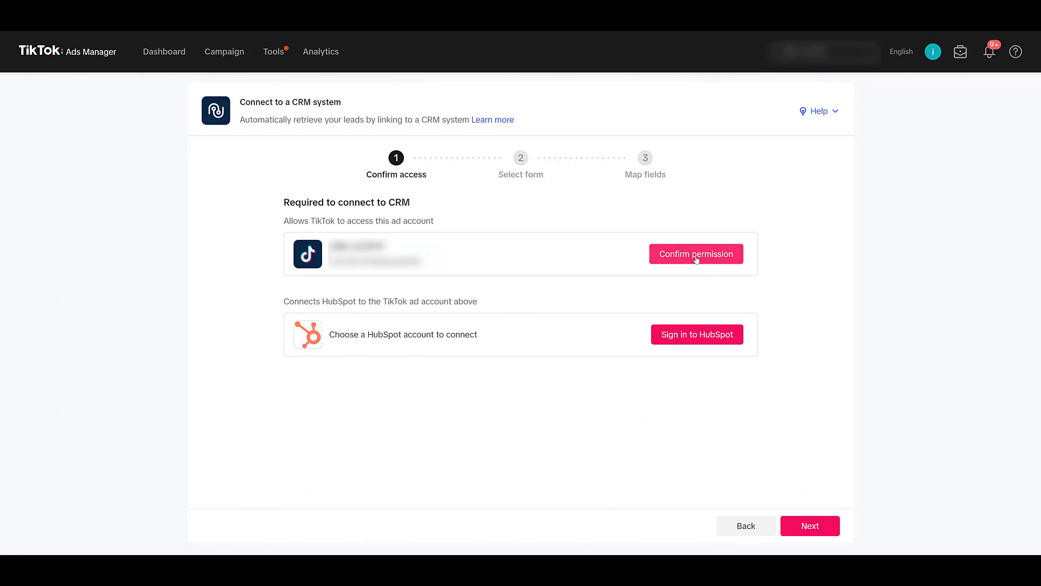
{"action": "left_click", "coordinate": [696, 254]}
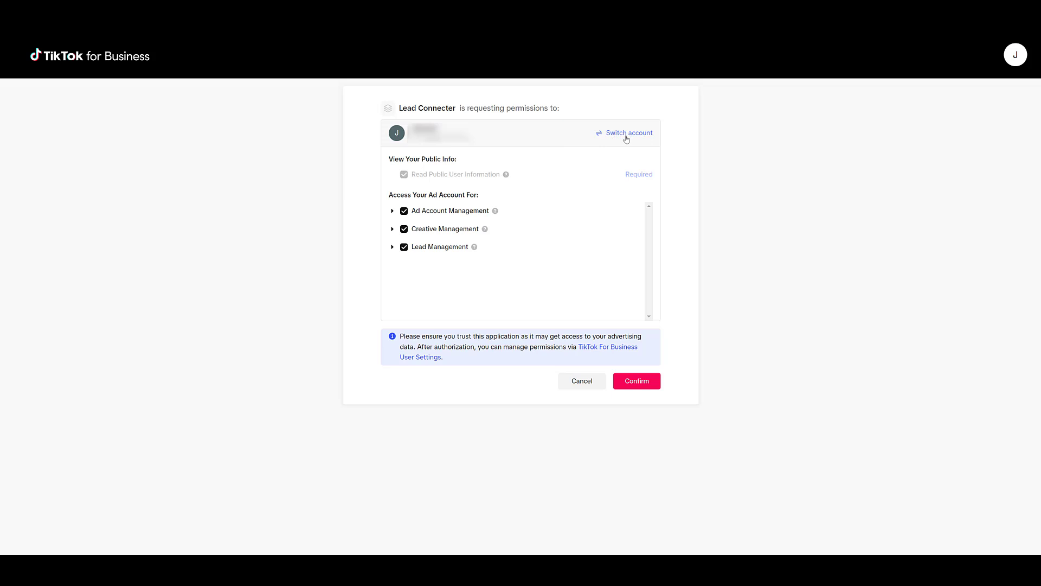
{"action": "mouse_move", "coordinate": [623, 141]}
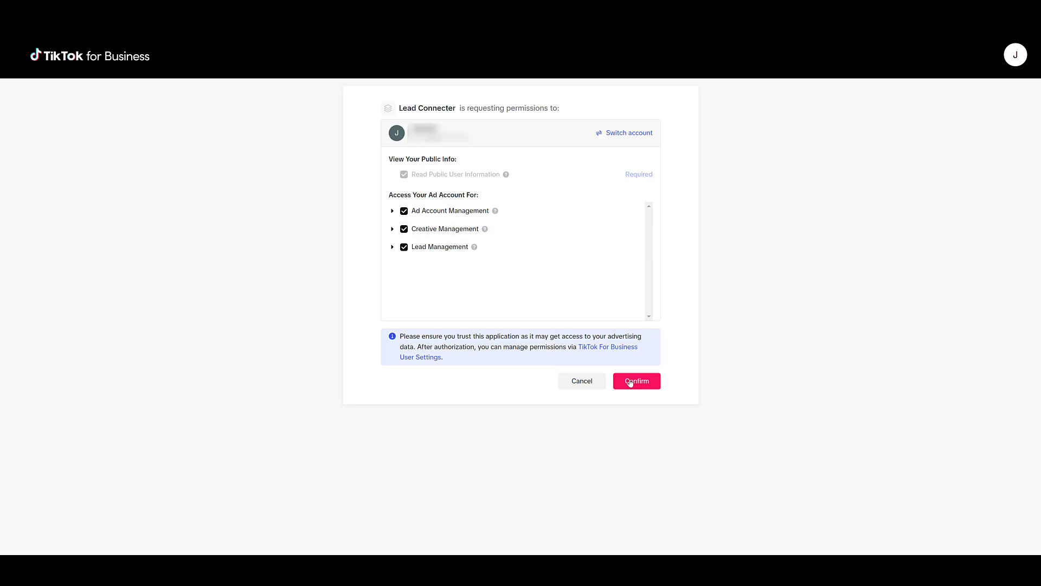
{"action": "left_click", "coordinate": [636, 381]}
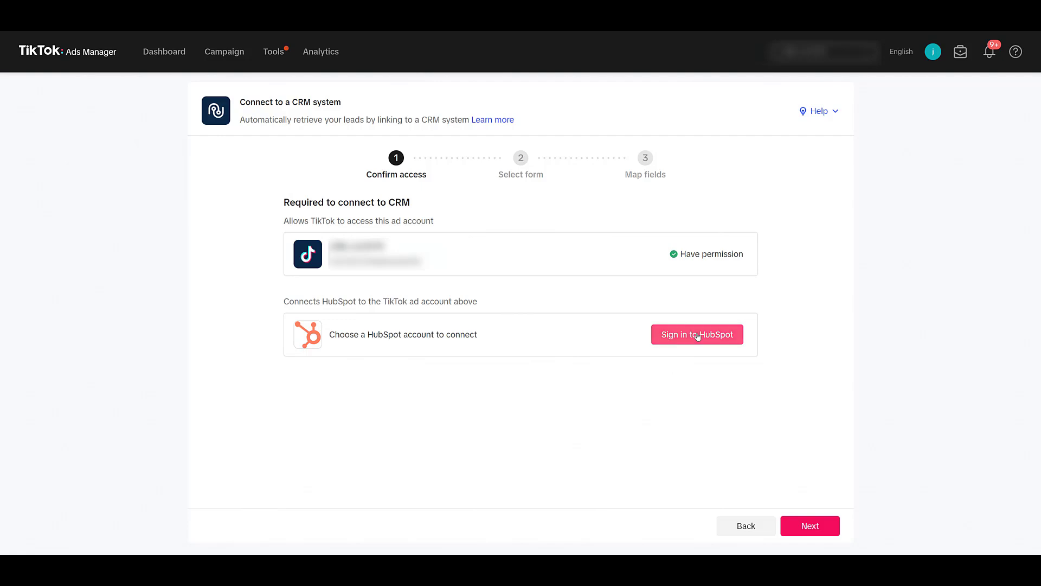
Step: Sign in to HubSpot and choose the HubSpot account to connect
{"action": "left_click", "coordinate": [697, 334]}
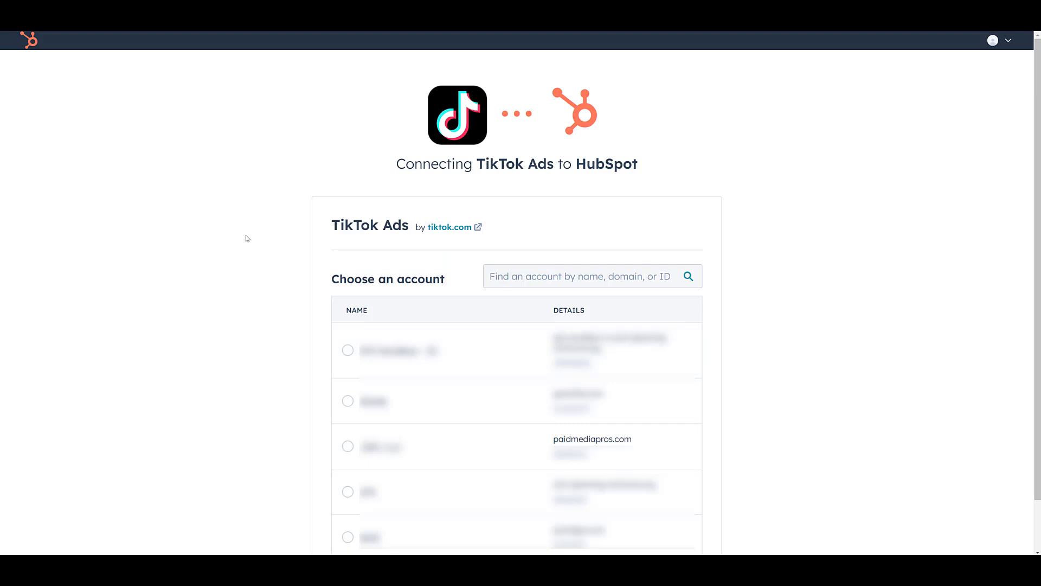
{"action": "mouse_move", "coordinate": [369, 327]}
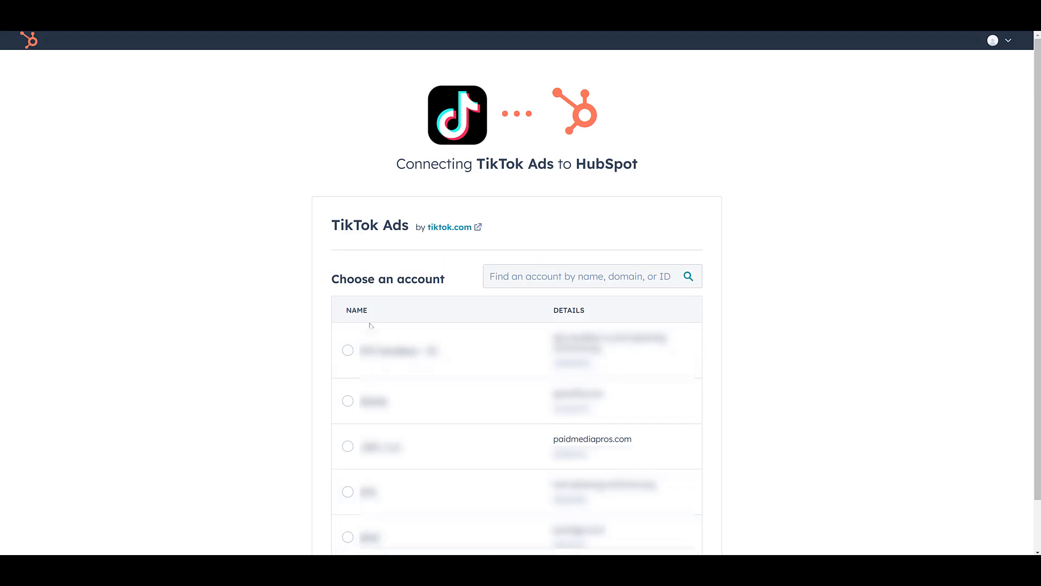
{"action": "left_click", "coordinate": [347, 446]}
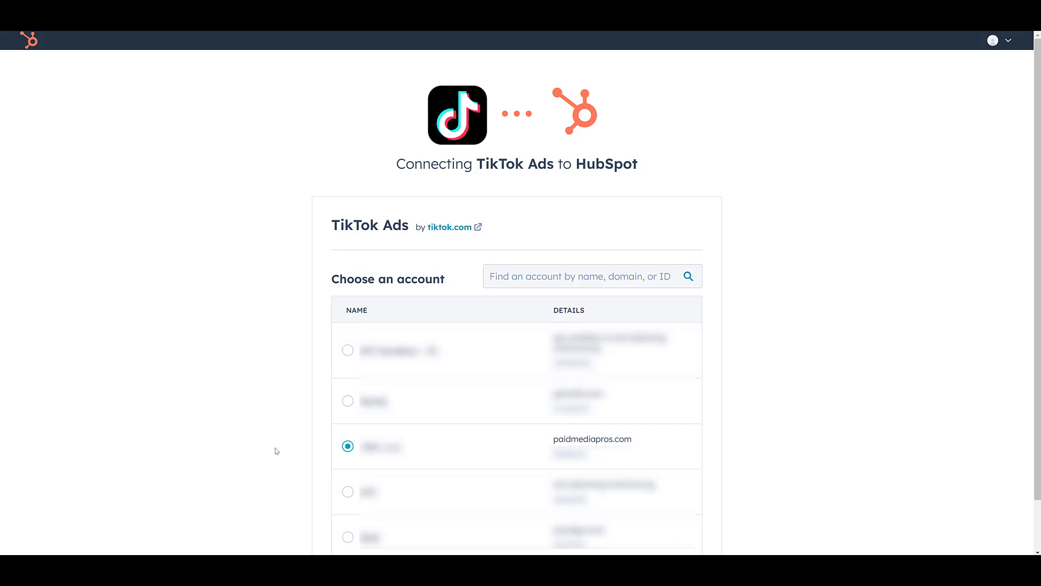
{"action": "scroll", "scroll_direction": "down", "scroll_amount": 3}
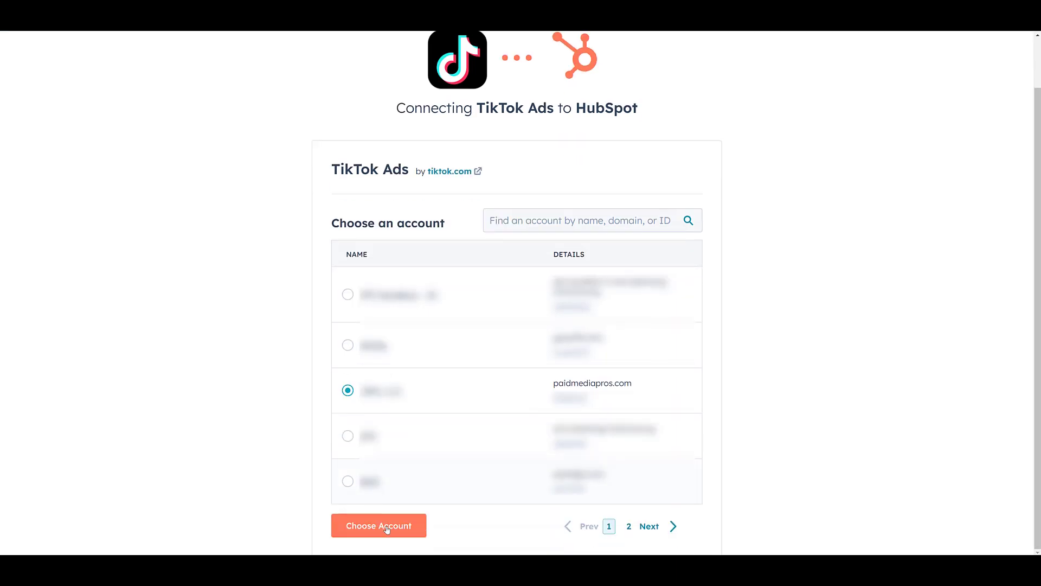
{"action": "left_click", "coordinate": [378, 525]}
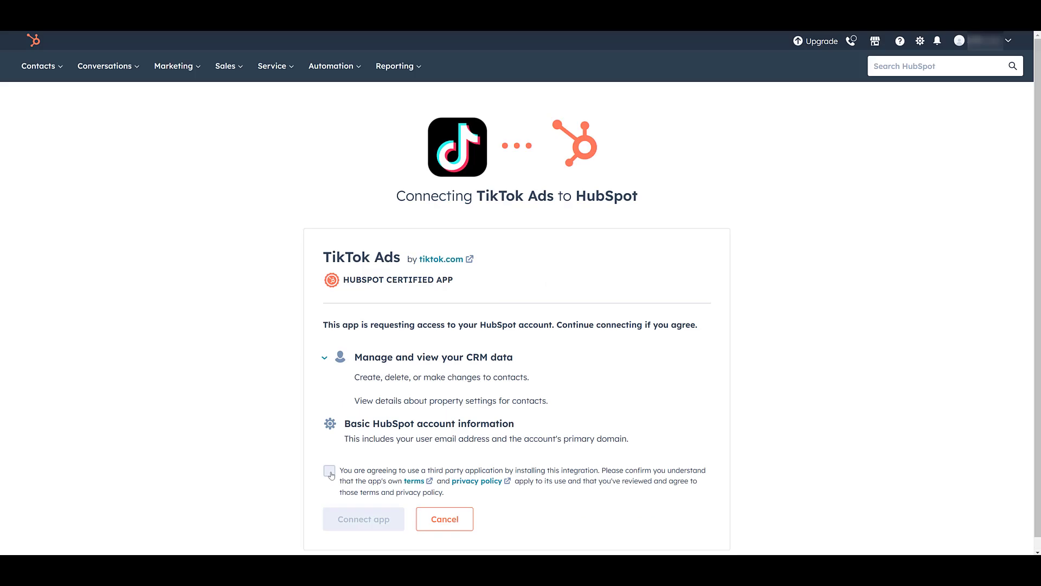
Step: Agree to the terms and connect the TikTok Ads app to HubSpot
{"action": "left_click", "coordinate": [329, 471]}
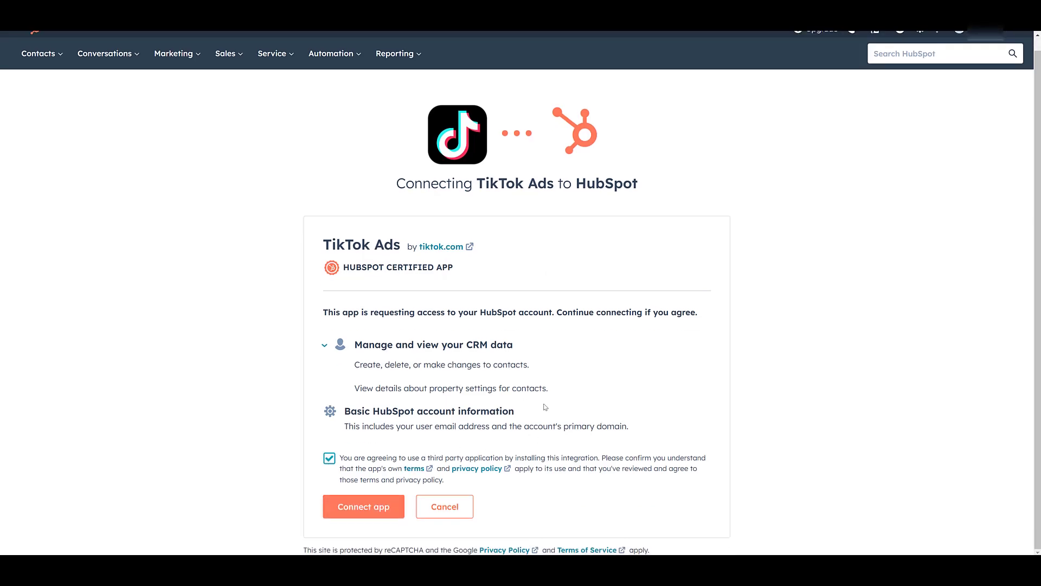
{"action": "mouse_move", "coordinate": [535, 415]}
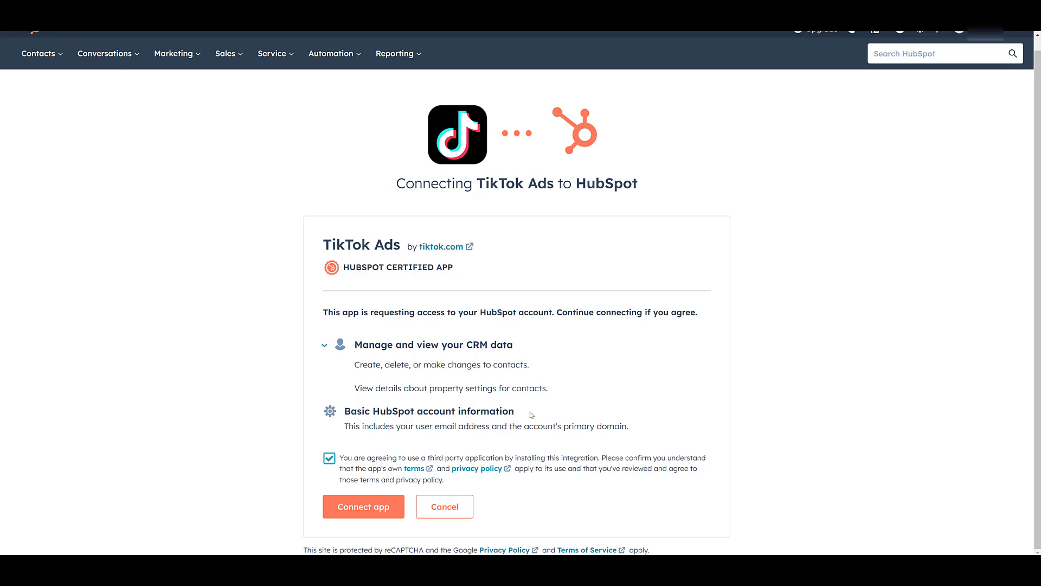
{"action": "mouse_move", "coordinate": [363, 512]}
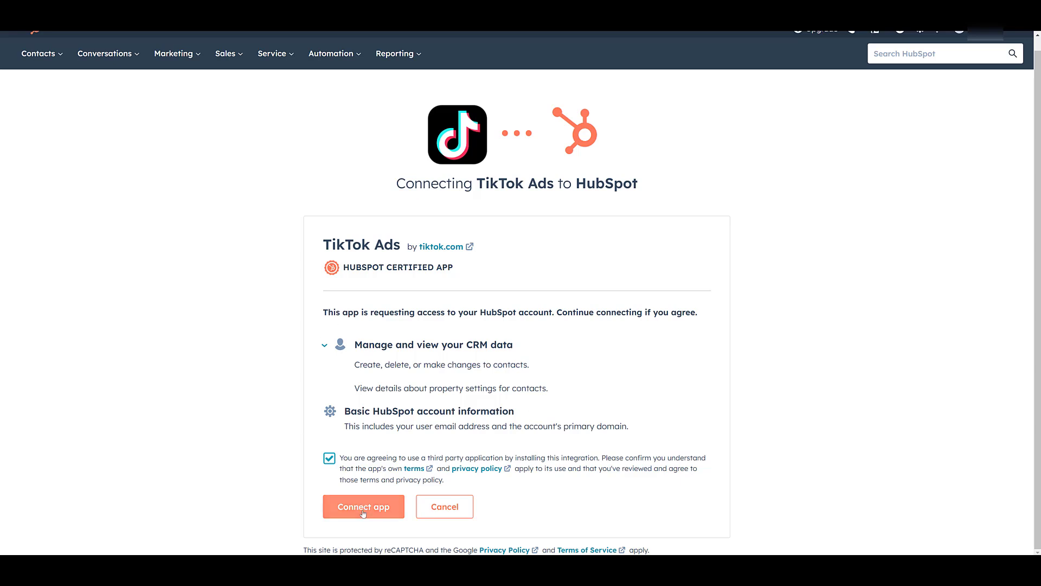
{"action": "left_click", "coordinate": [363, 507]}
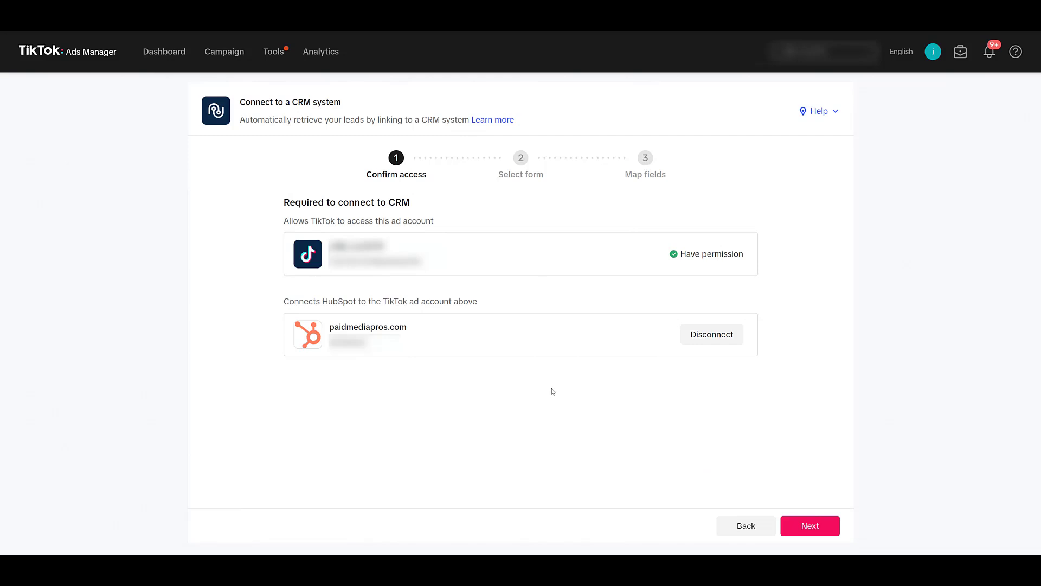
{"action": "mouse_move", "coordinate": [778, 511]}
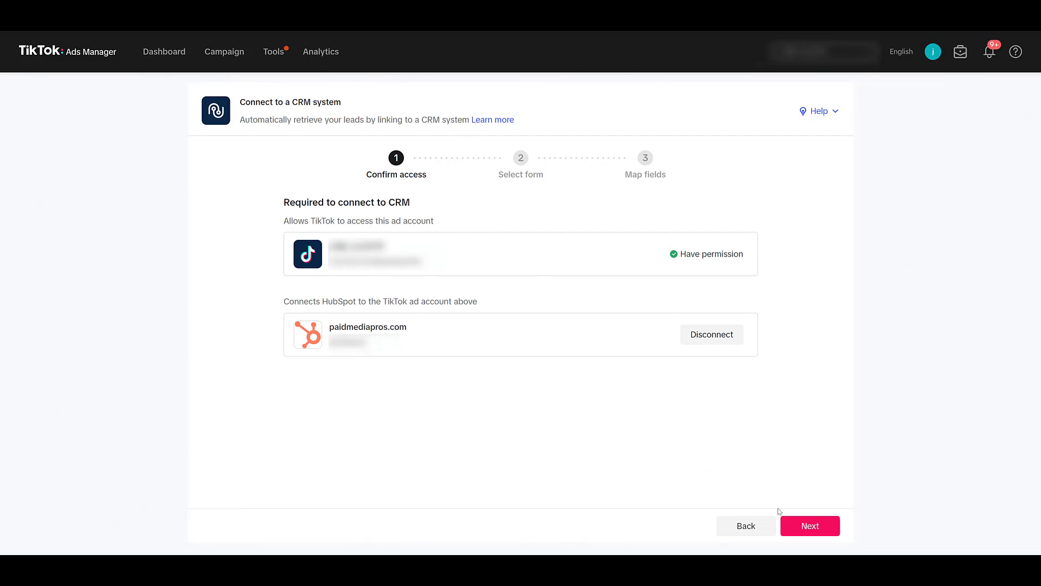
Step: Continue past the Confirm access step to the form selection
{"action": "left_click", "coordinate": [810, 525]}
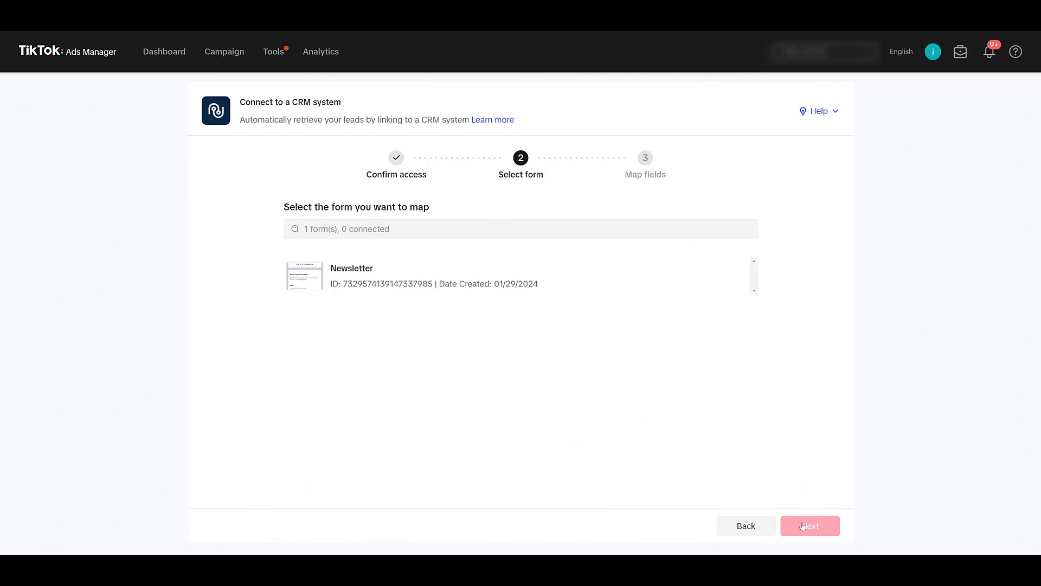
{"action": "mouse_move", "coordinate": [678, 319]}
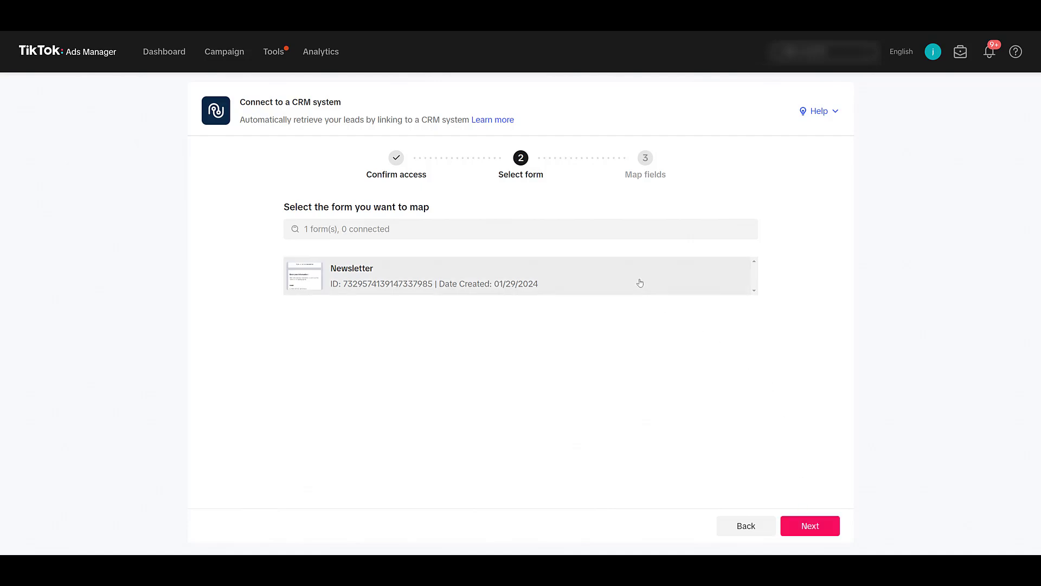
{"action": "mouse_move", "coordinate": [823, 532]}
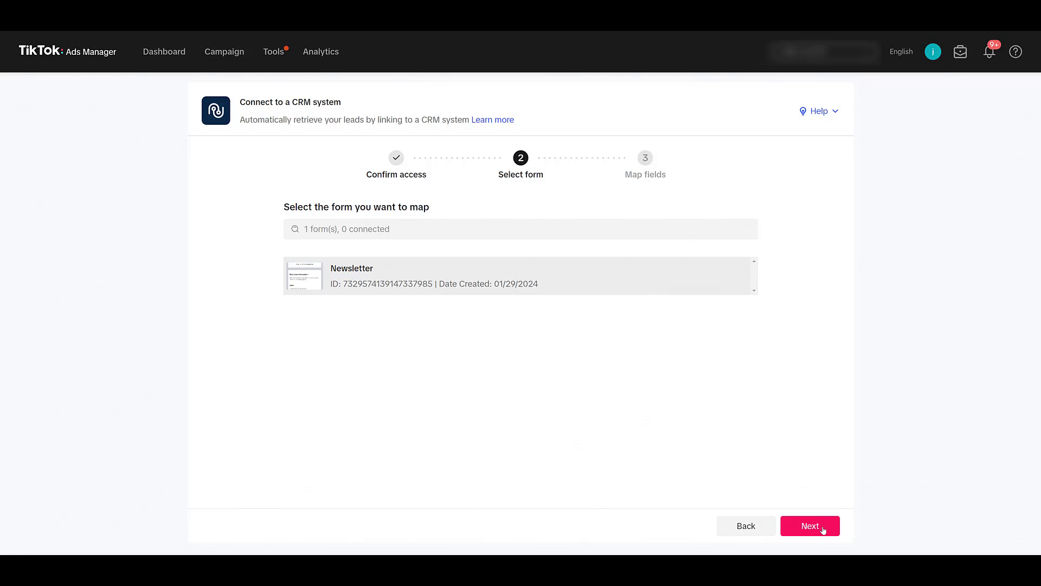
Step: Reach Map fields and map HubSpot contact Email to TikTok's Email
{"action": "left_click", "coordinate": [811, 525]}
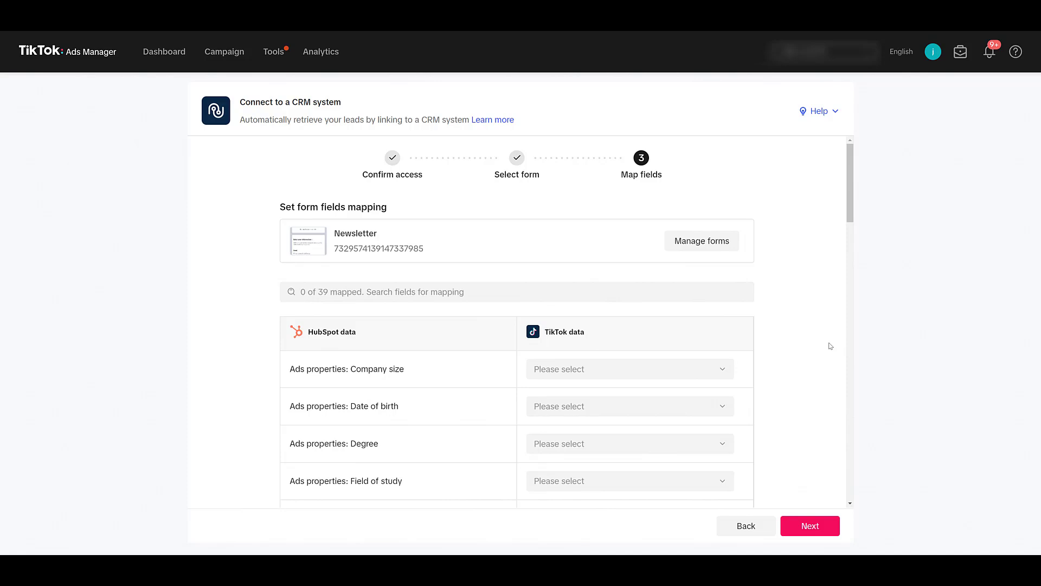
{"action": "mouse_move", "coordinate": [481, 249]}
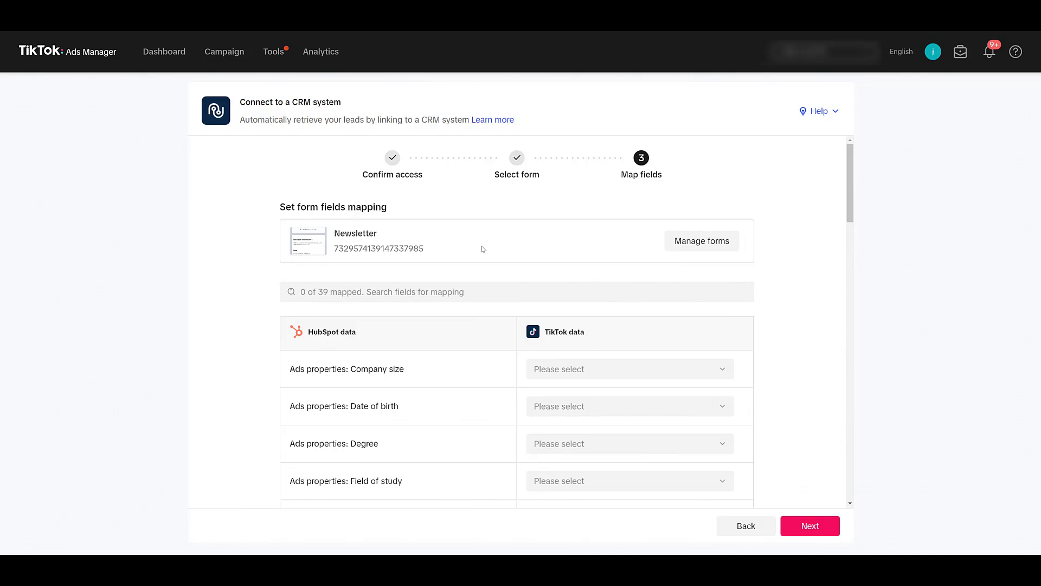
{"action": "mouse_move", "coordinate": [486, 251]}
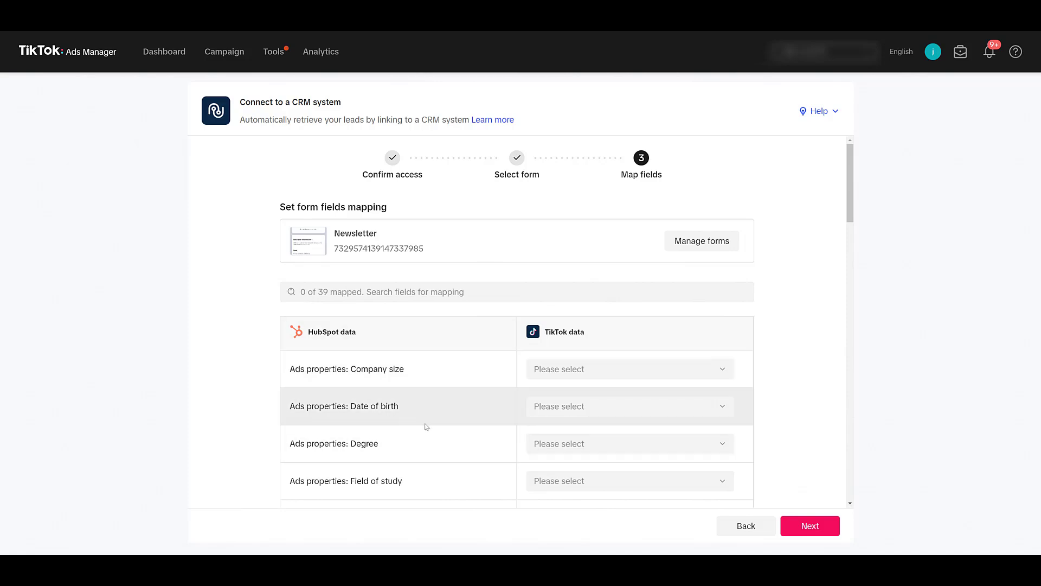
{"action": "scroll", "scroll_direction": "down", "scroll_amount": 3}
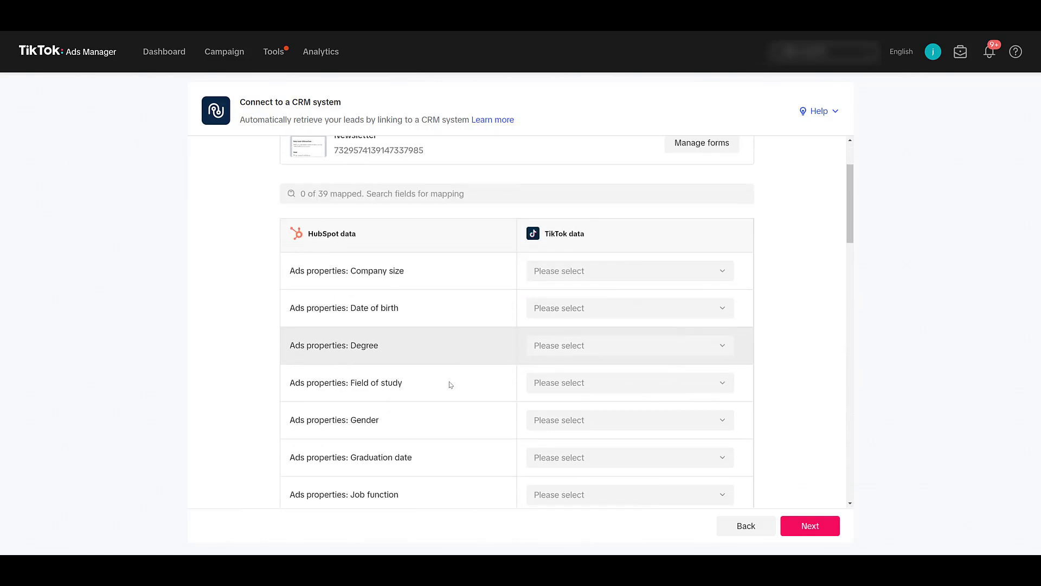
{"action": "scroll", "scroll_direction": "down", "scroll_amount": 3}
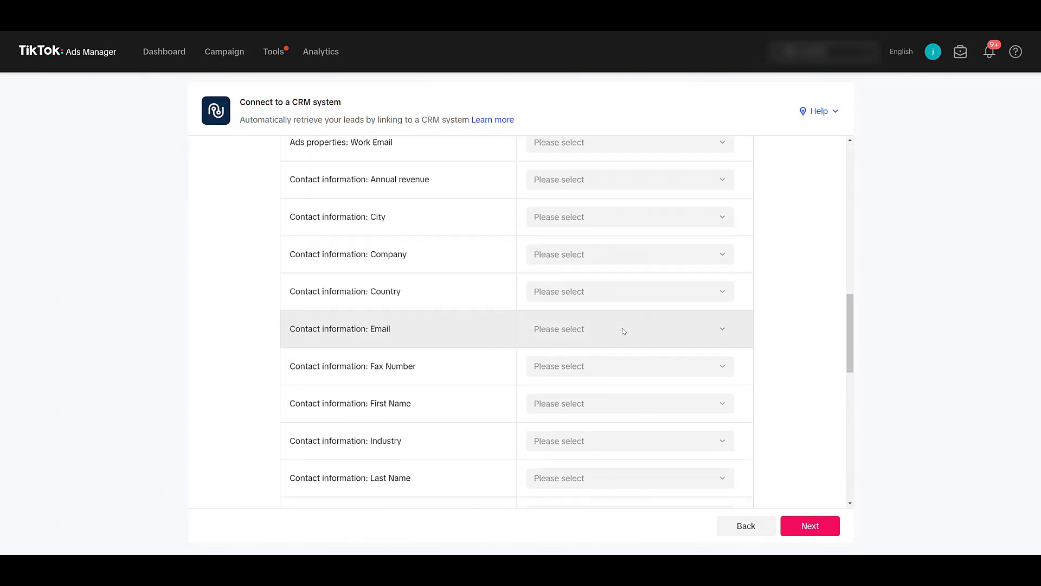
{"action": "left_click", "coordinate": [629, 328]}
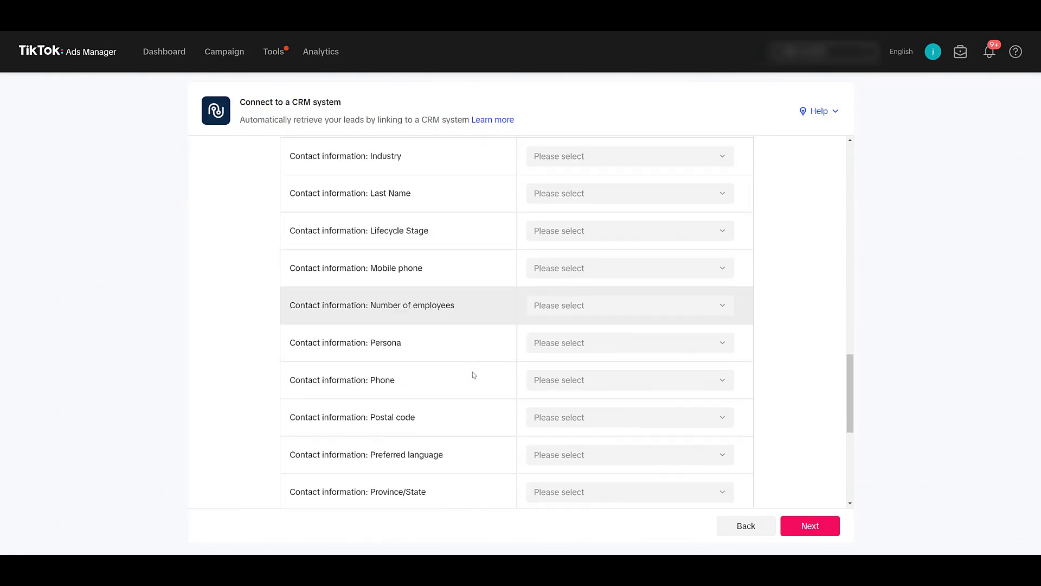
Step: Map HubSpot contact First Name to TikTok's Name and review the remaining fields
{"action": "scroll", "scroll_direction": "down", "scroll_amount": 3}
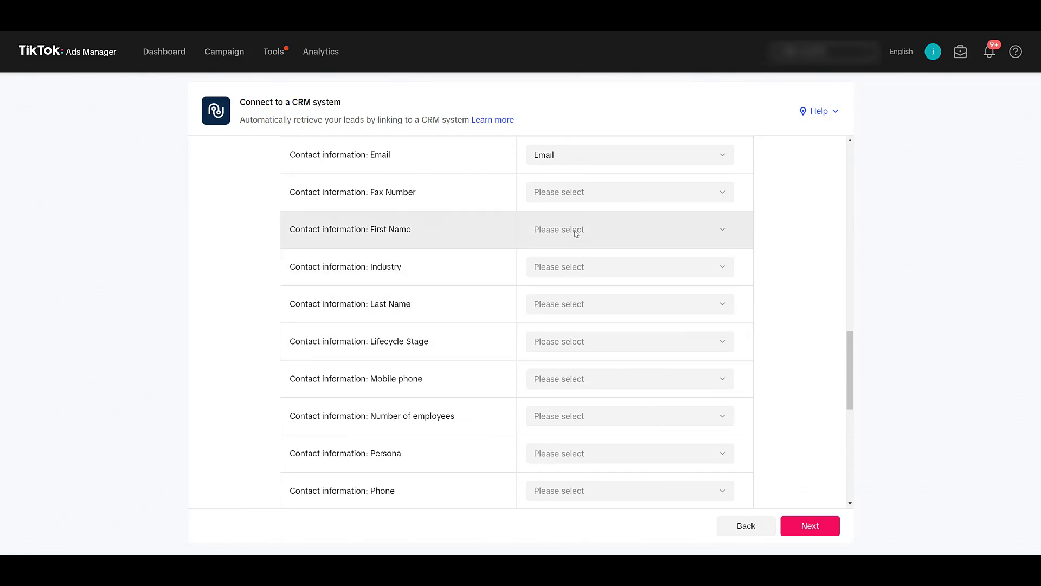
{"action": "left_click", "coordinate": [629, 230]}
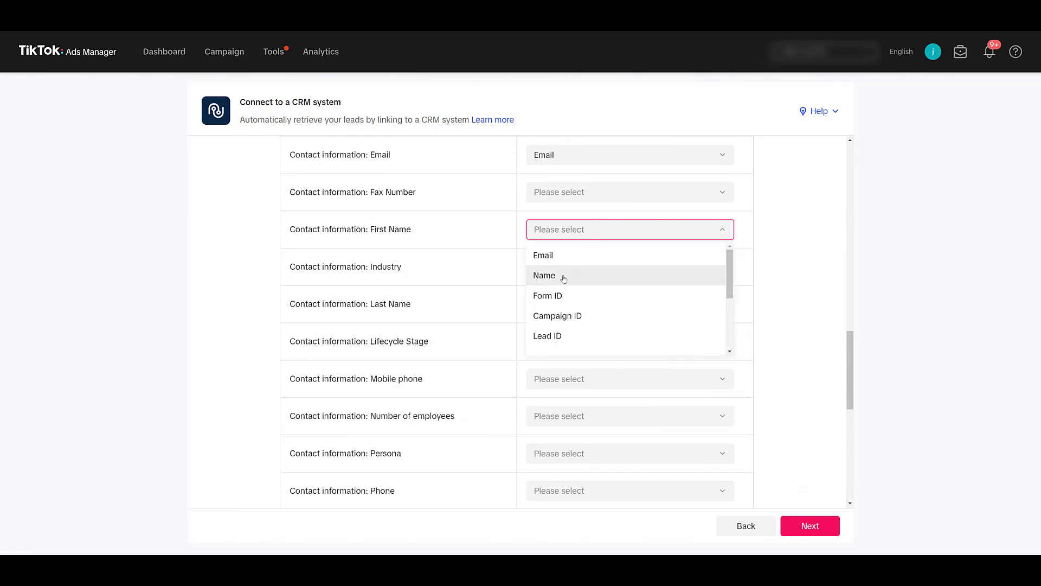
{"action": "left_click", "coordinate": [545, 276]}
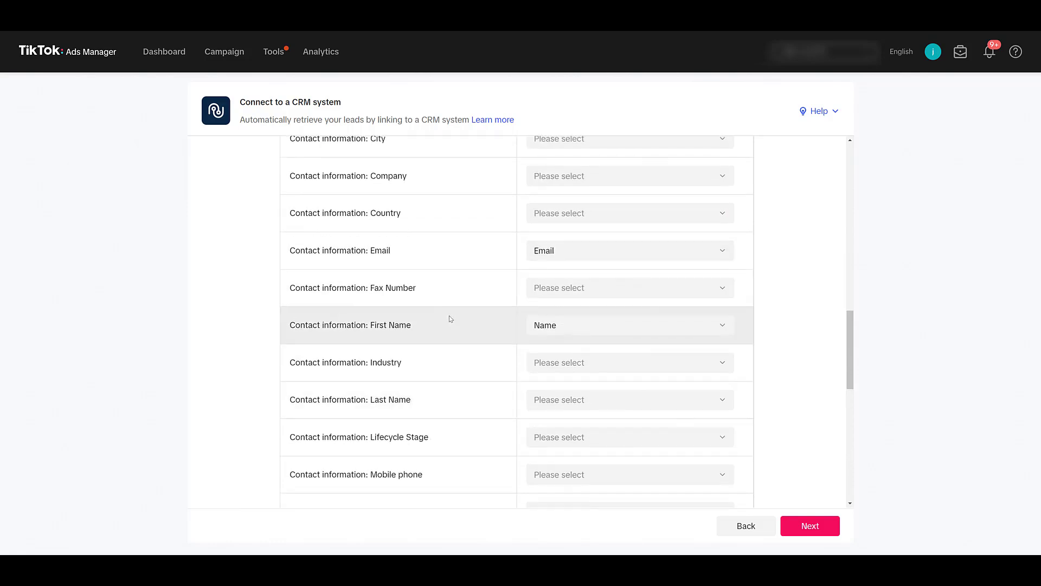
{"action": "scroll", "scroll_direction": "down", "scroll_amount": 3}
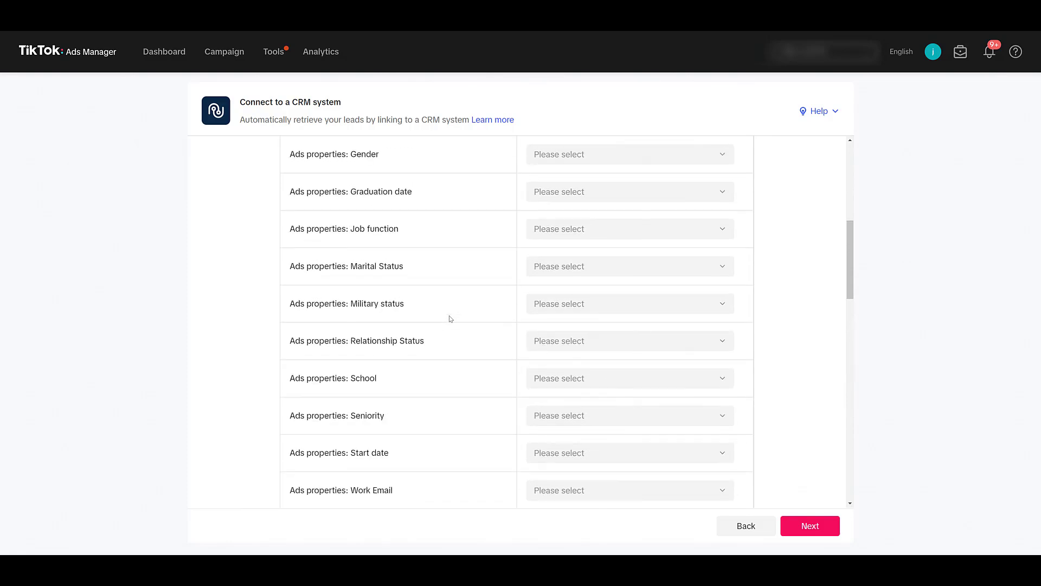
{"action": "scroll", "scroll_direction": "down", "scroll_amount": 3}
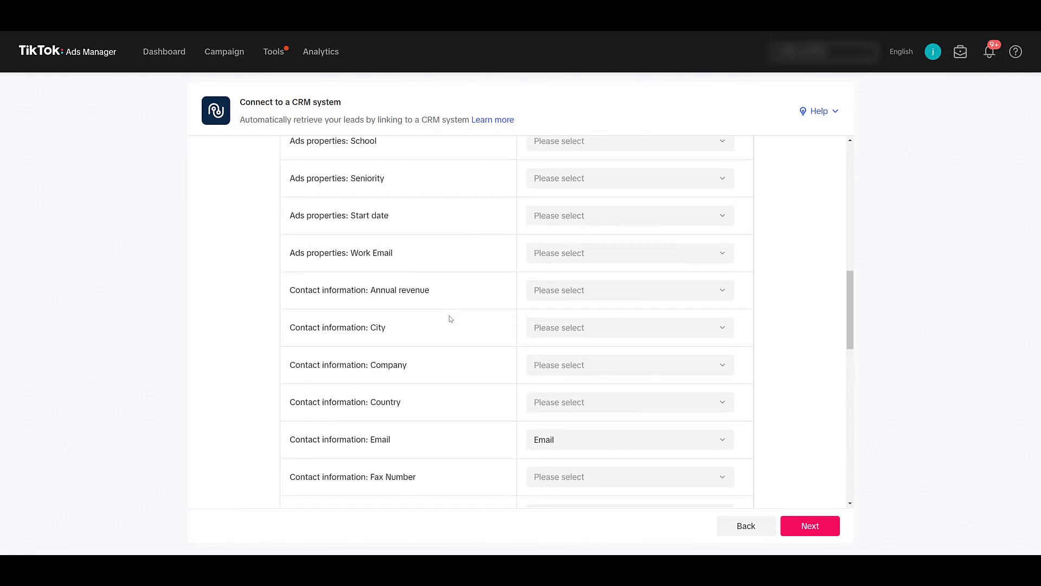
{"action": "scroll", "scroll_direction": "down", "scroll_amount": 3}
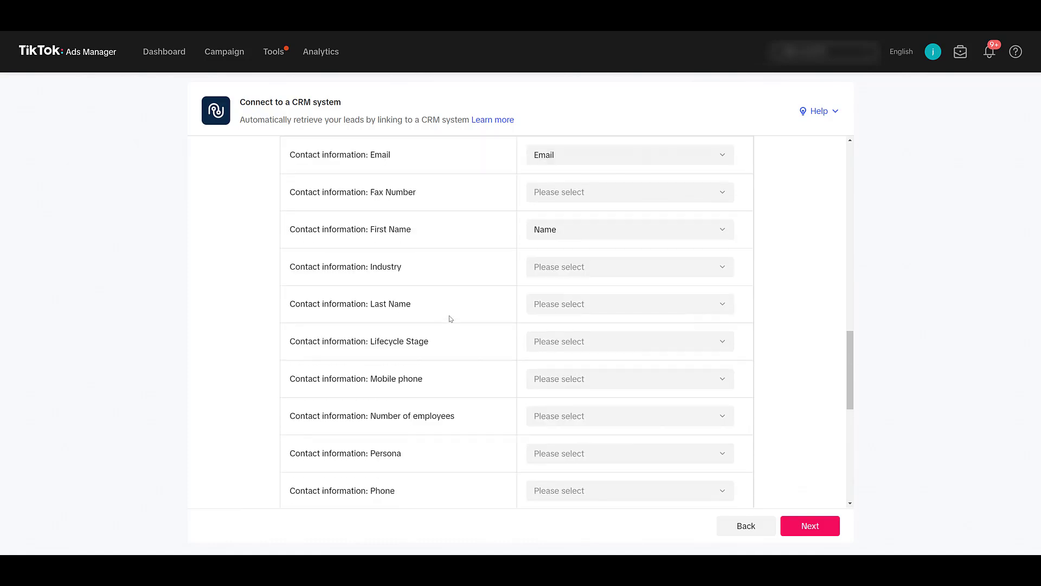
{"action": "scroll", "scroll_direction": "down", "scroll_amount": 3}
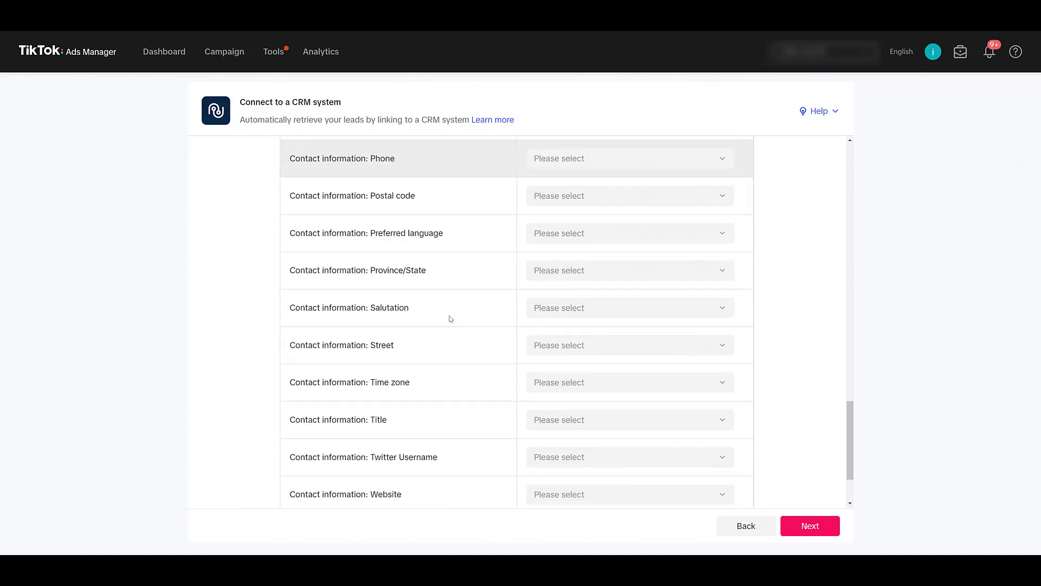
{"action": "scroll", "scroll_direction": "down", "scroll_amount": 3}
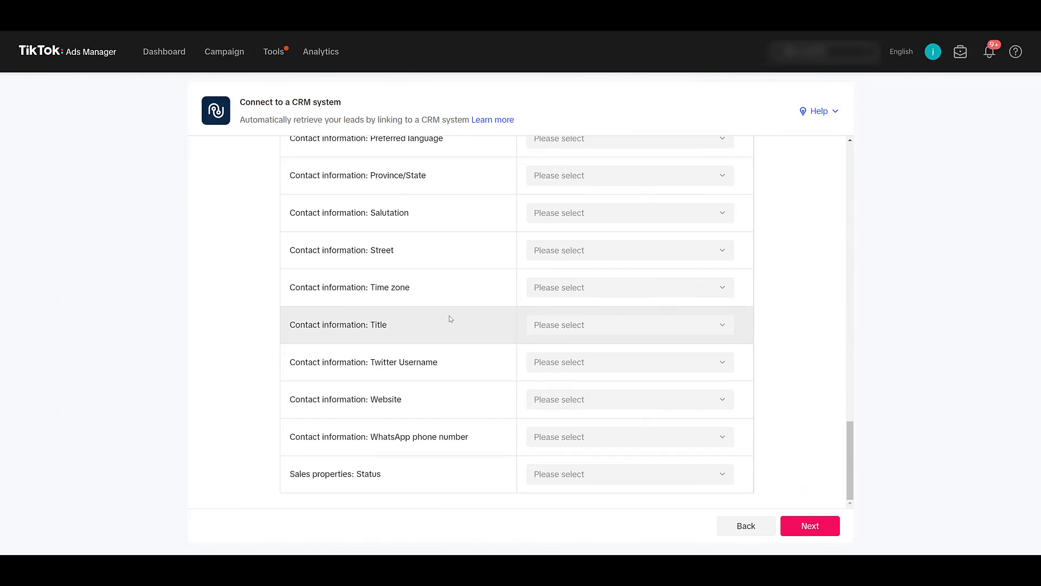
{"action": "left_click", "coordinate": [631, 474]}
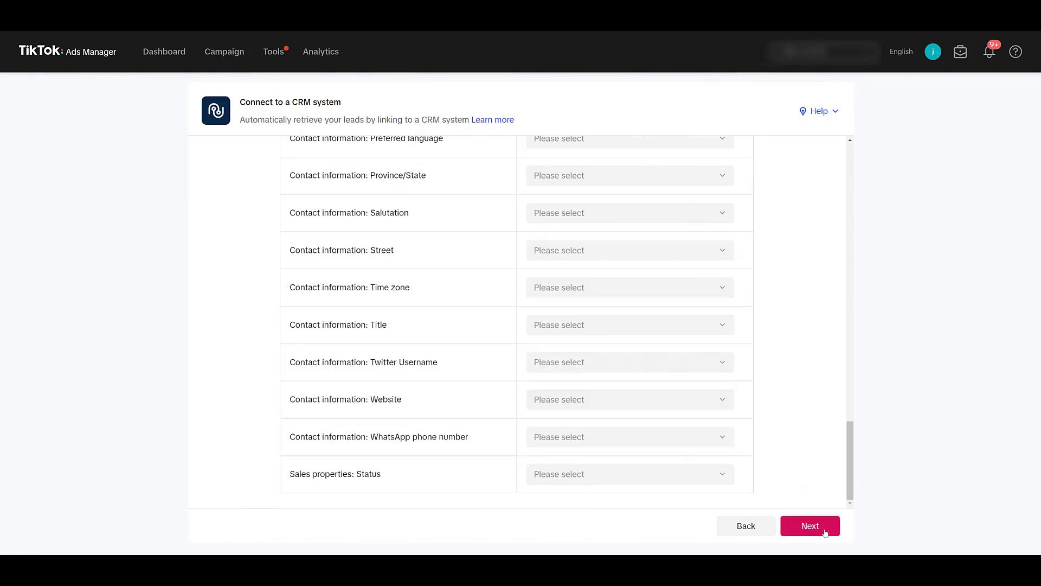
Step: Finish the mapping and send a test data set to check the HubSpot connection
{"action": "left_click", "coordinate": [810, 525]}
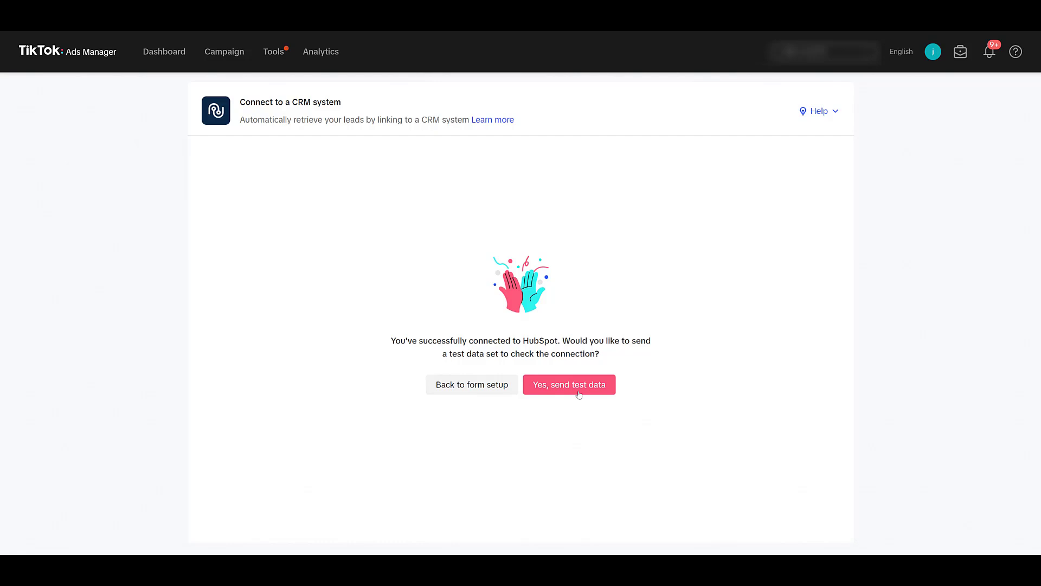
{"action": "left_click", "coordinate": [569, 384]}
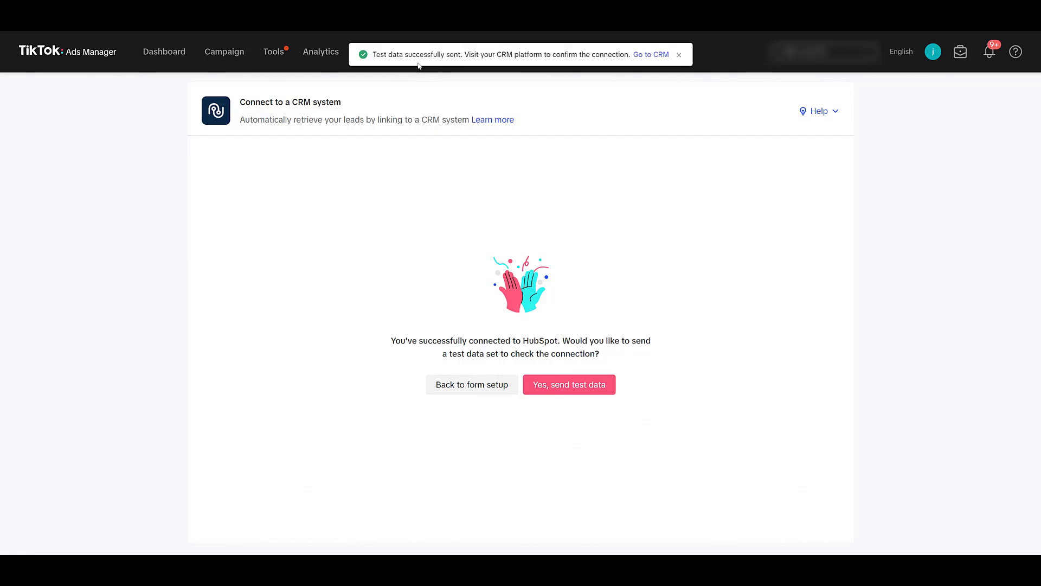
{"action": "mouse_move", "coordinate": [616, 174]}
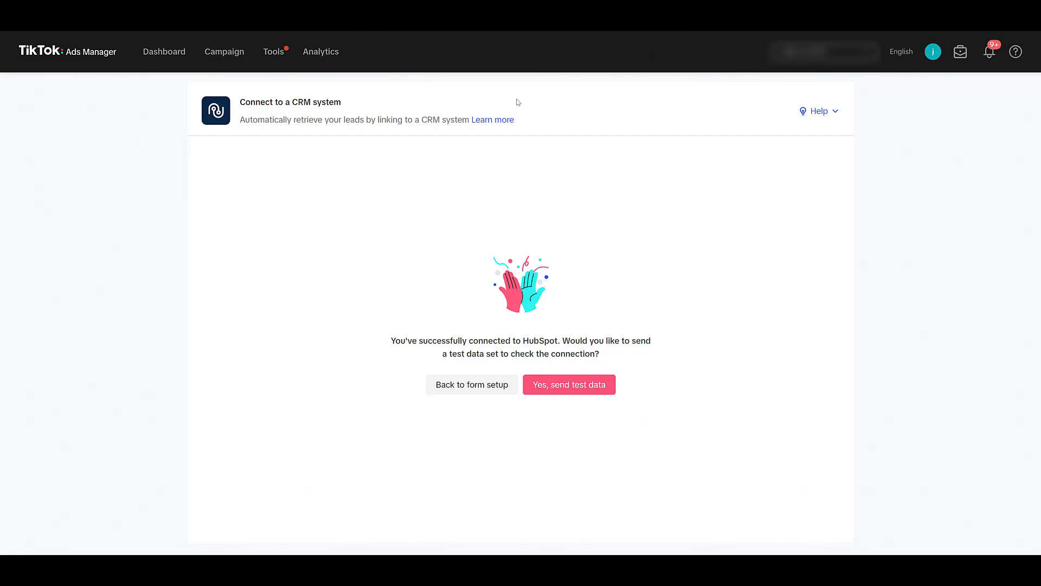
Step: Switch to HubSpot Contacts and find the new Jane Doe test contact
{"action": "left_click", "coordinate": [568, 384]}
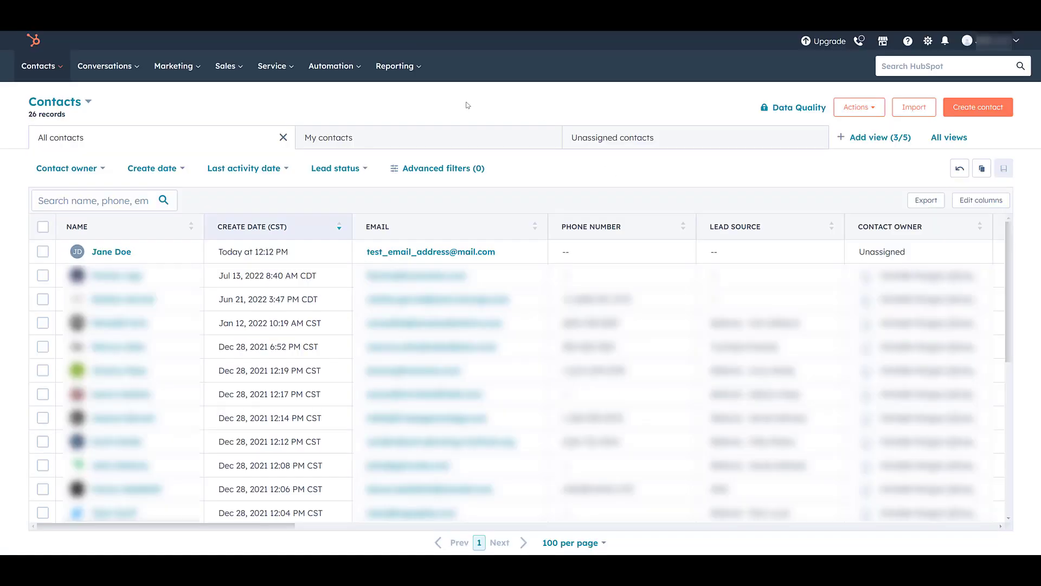
{"action": "mouse_move", "coordinate": [542, 79]}
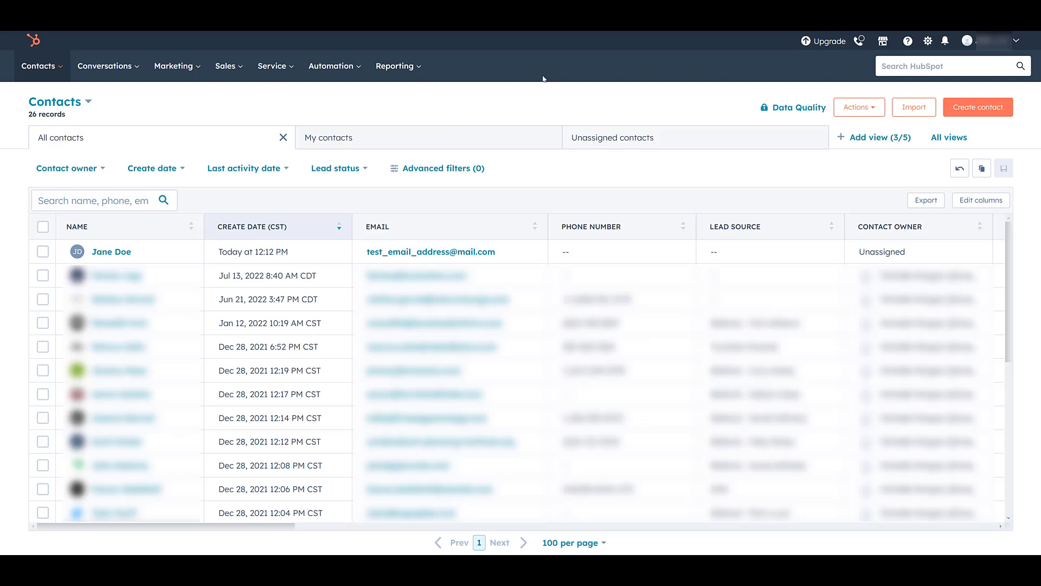
{"action": "mouse_move", "coordinate": [655, 110]}
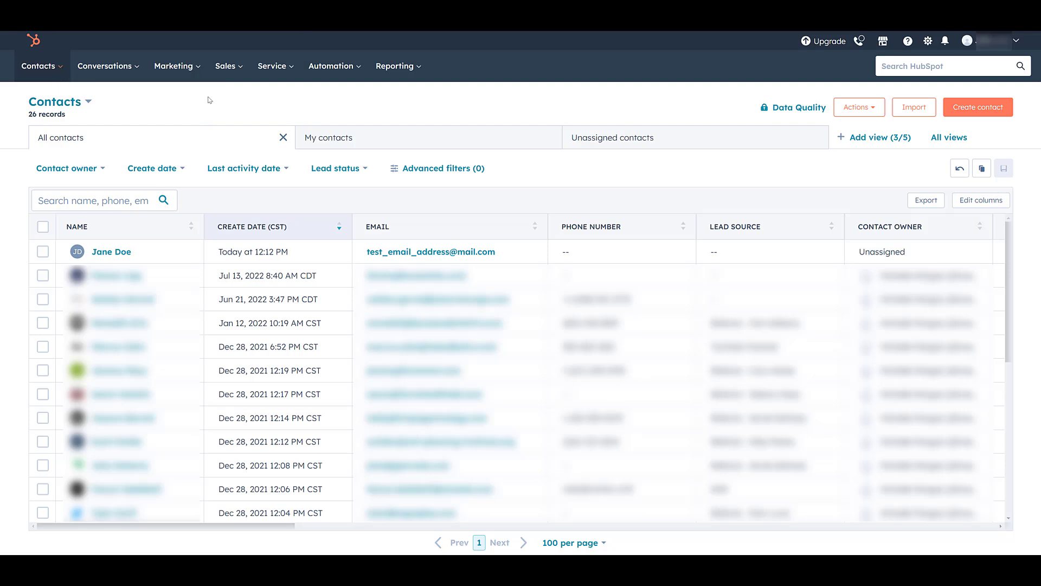
{"action": "mouse_move", "coordinate": [431, 251]}
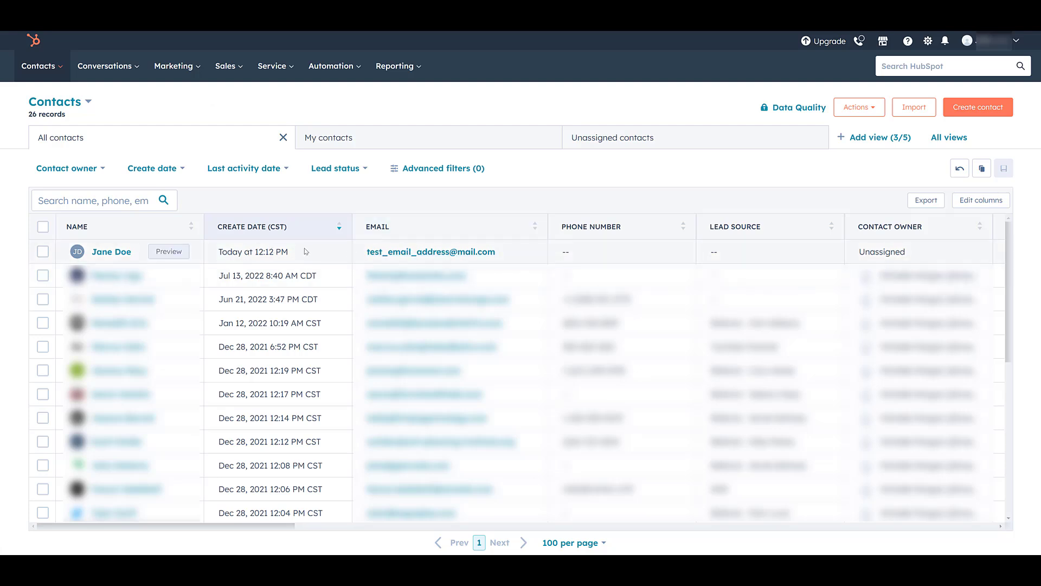
{"action": "mouse_move", "coordinate": [166, 253]}
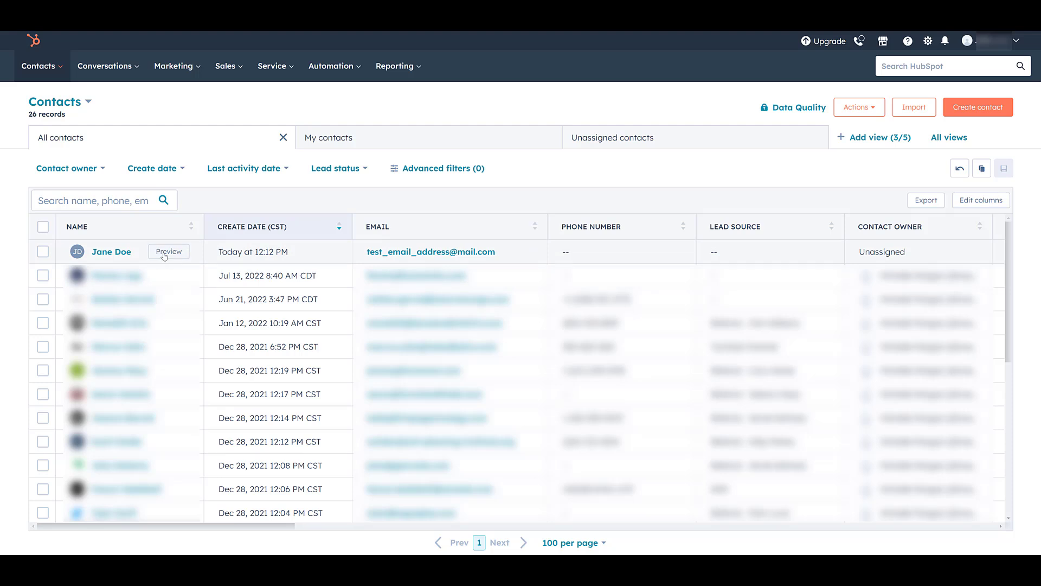
{"action": "left_click", "coordinate": [168, 251]}
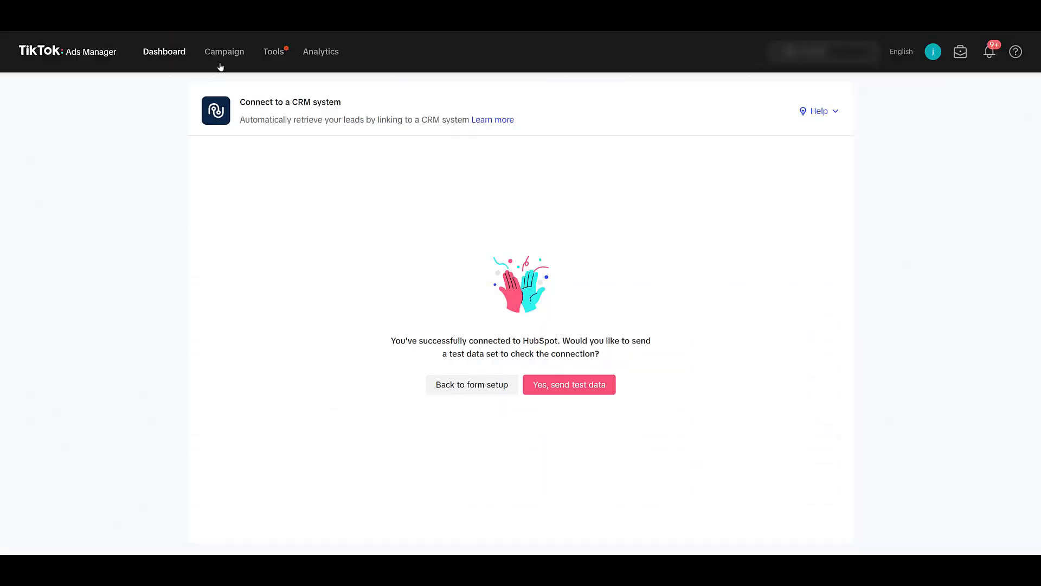
Step: From the Leads Center, restart Connect CRM with HubSpot via TikTok direct integration
{"action": "left_click", "coordinate": [273, 51]}
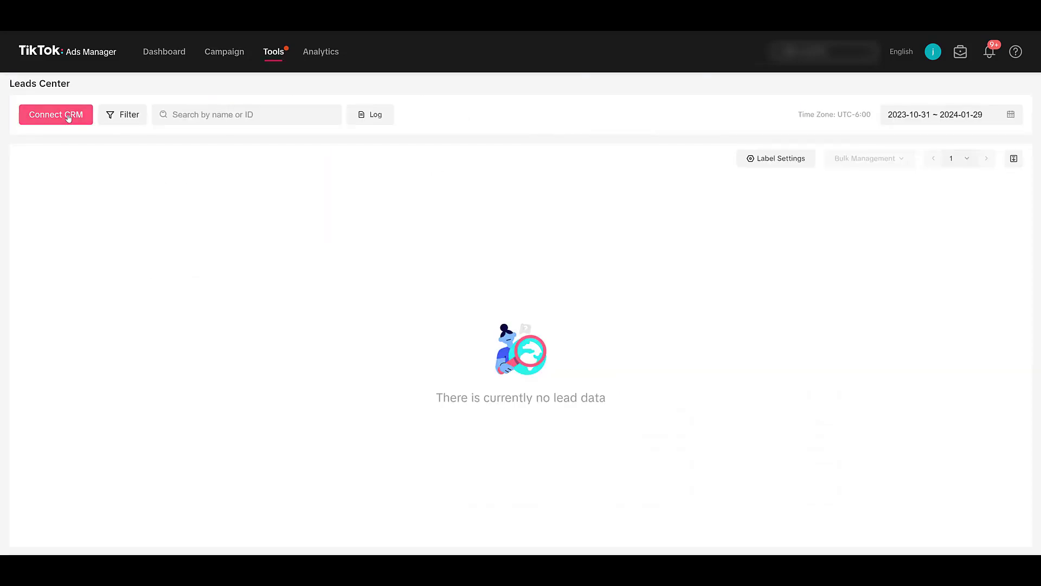
{"action": "left_click", "coordinate": [57, 115]}
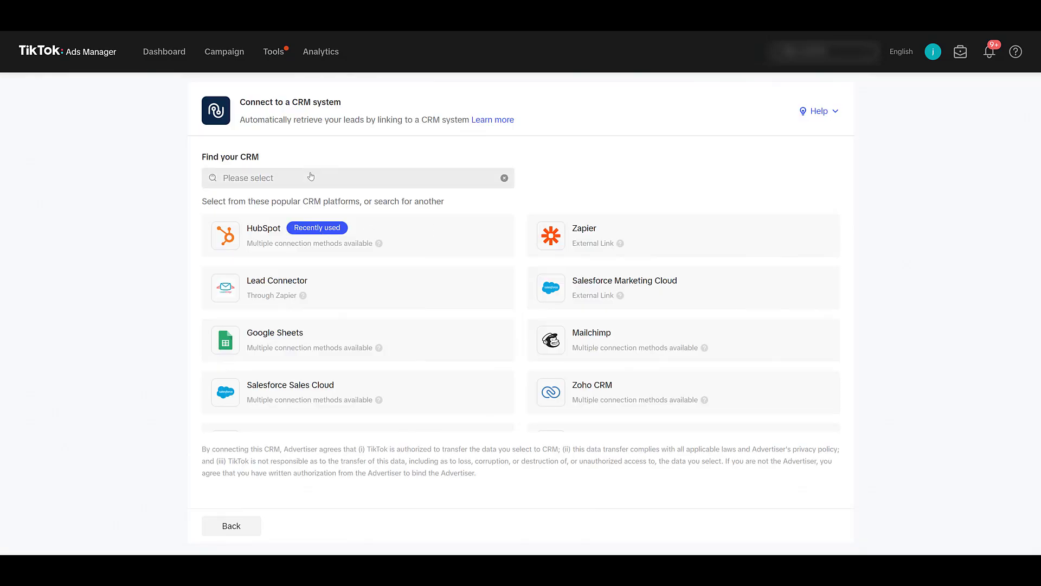
{"action": "left_click", "coordinate": [264, 228]}
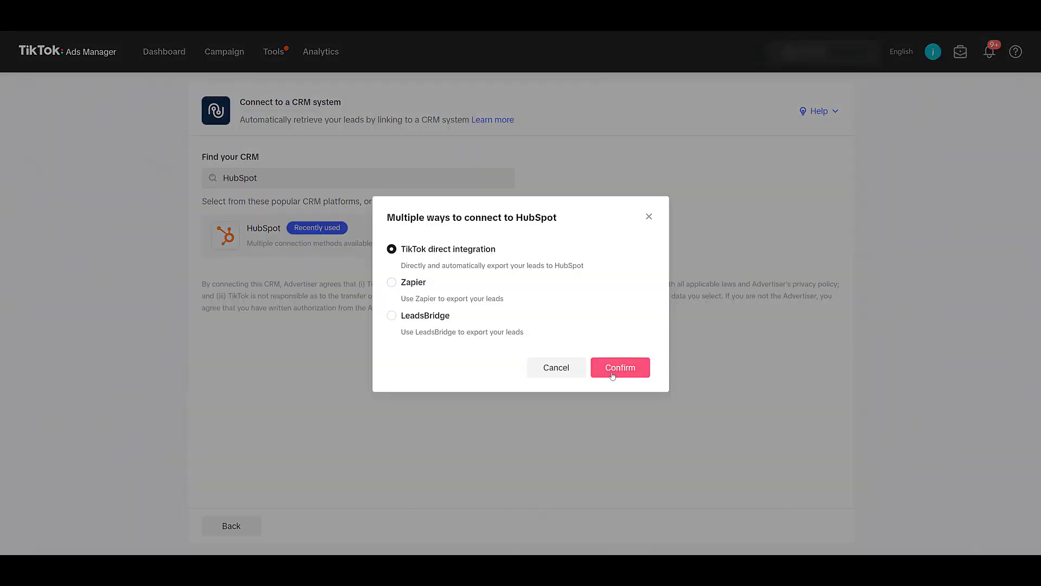
{"action": "left_click", "coordinate": [619, 367]}
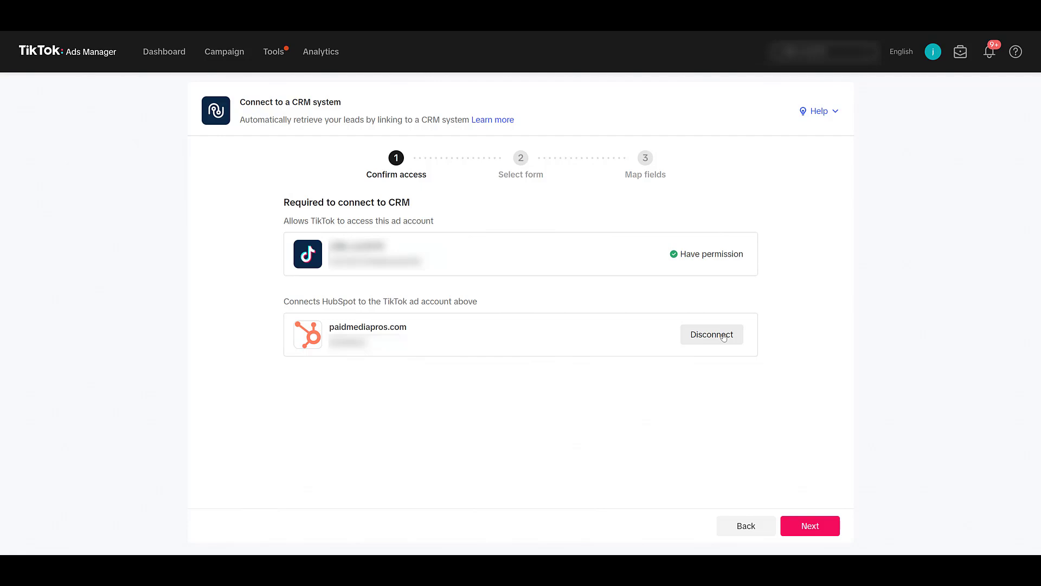
{"action": "mouse_move", "coordinate": [728, 349]}
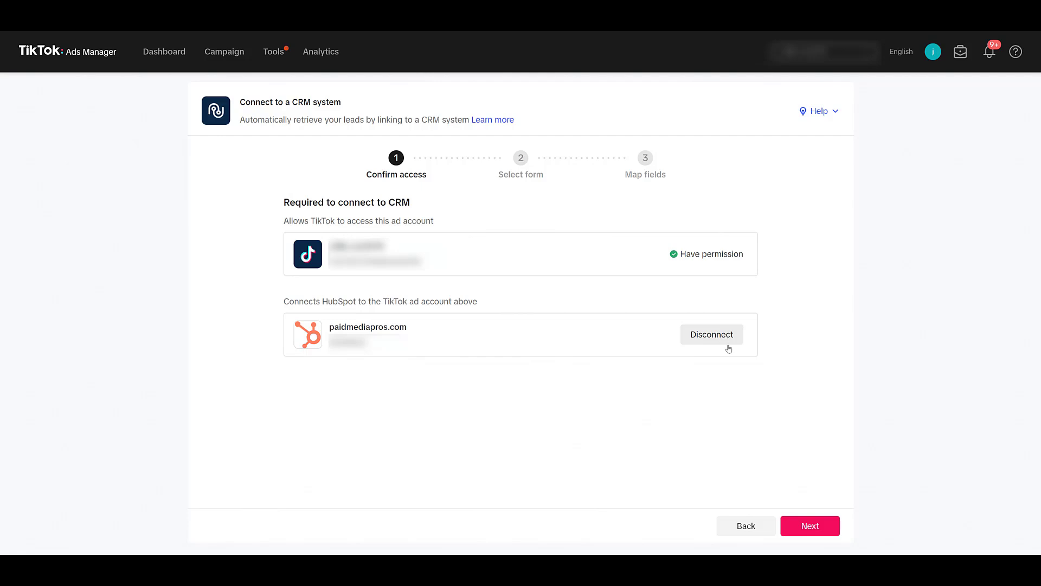
Step: Continue past Confirm access to Select form, where Newsletter shows Connected
{"action": "left_click", "coordinate": [810, 525]}
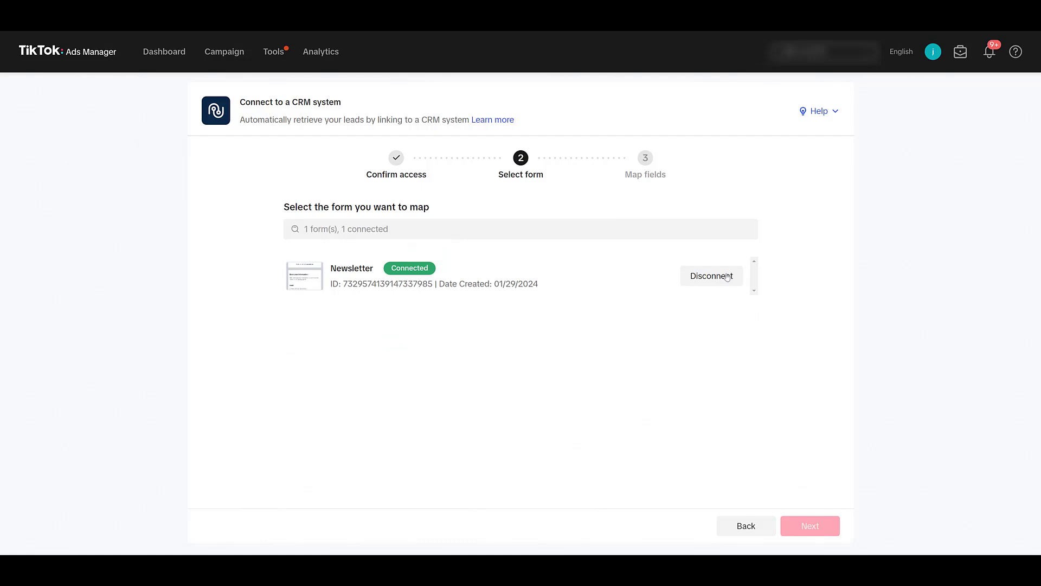
{"action": "mouse_move", "coordinate": [703, 289]}
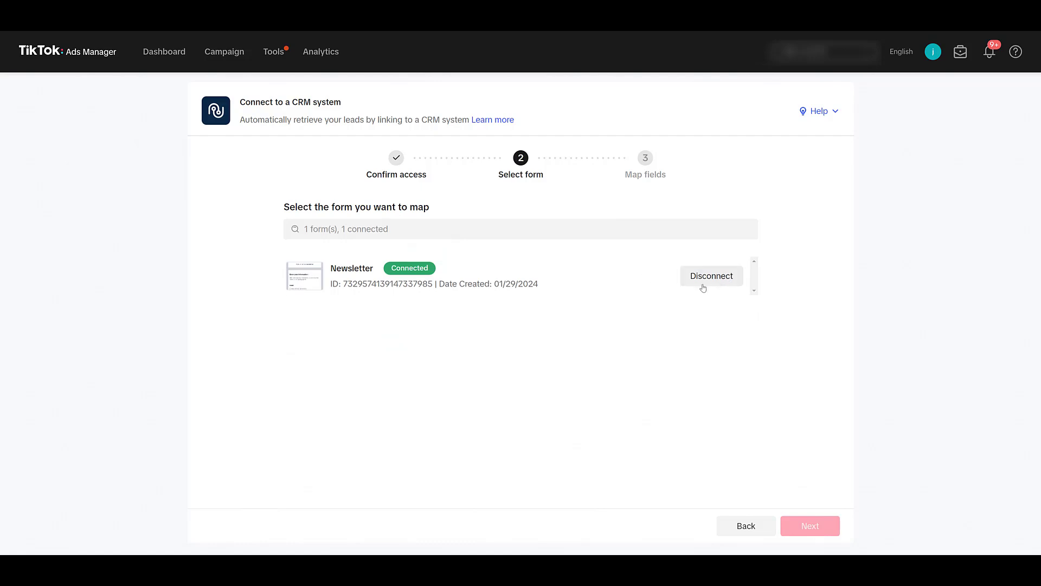
{"action": "mouse_move", "coordinate": [451, 341]}
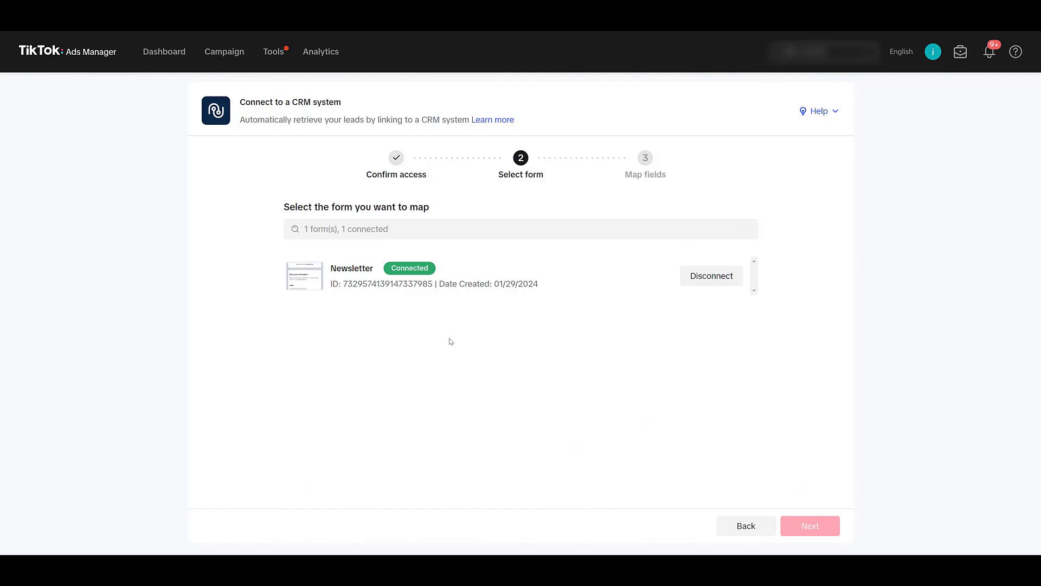
{"action": "mouse_move", "coordinate": [897, 524]}
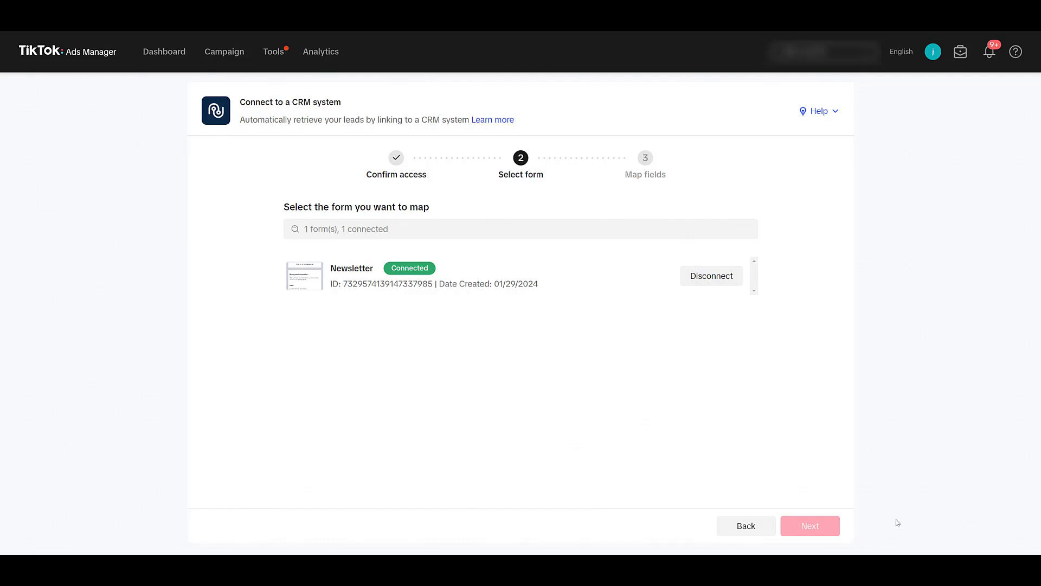
{"action": "mouse_move", "coordinate": [739, 438]}
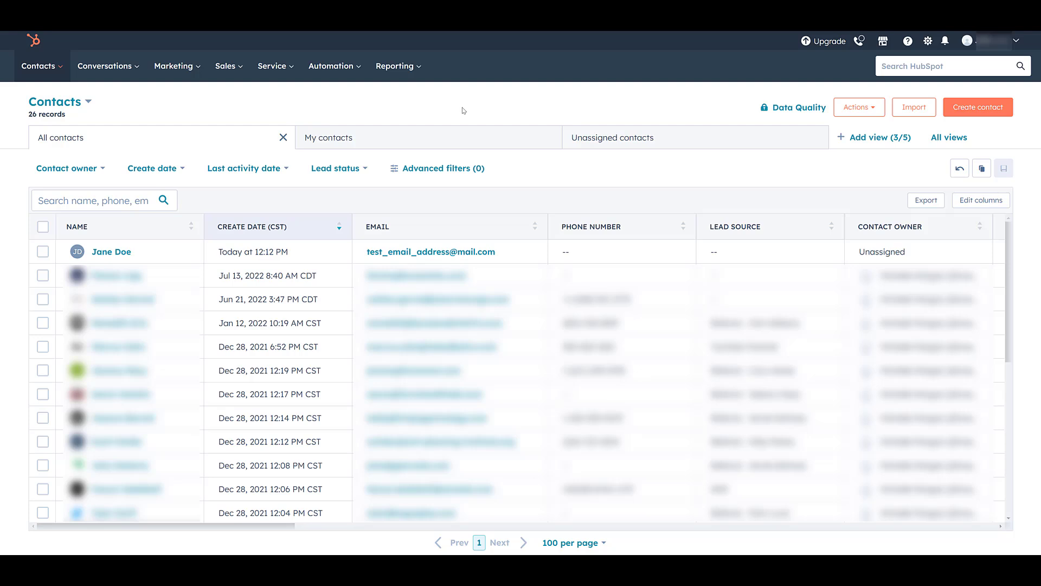
{"action": "mouse_move", "coordinate": [491, 107]}
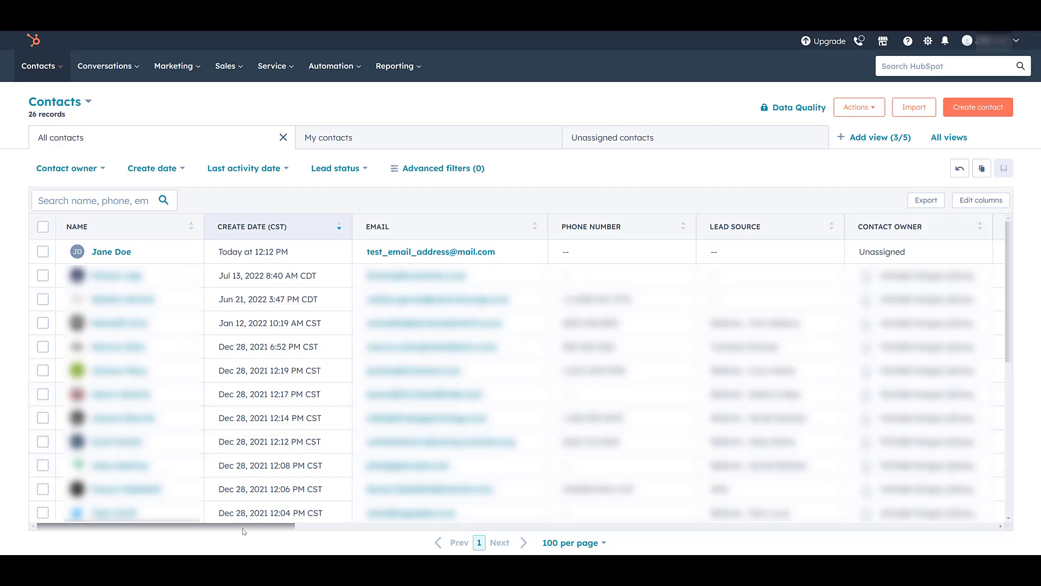
Step: Scroll the contacts table right to read Jane Doe's drill-down values: Integration and TikTok Ads
{"action": "scroll", "scroll_direction": "right", "scroll_amount": 3}
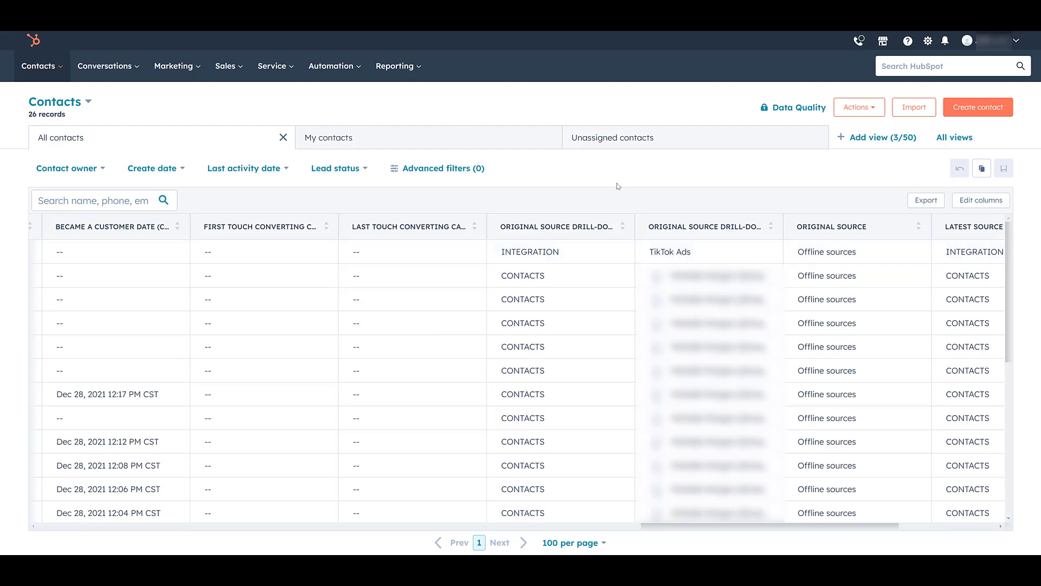
{"action": "mouse_move", "coordinate": [586, 252]}
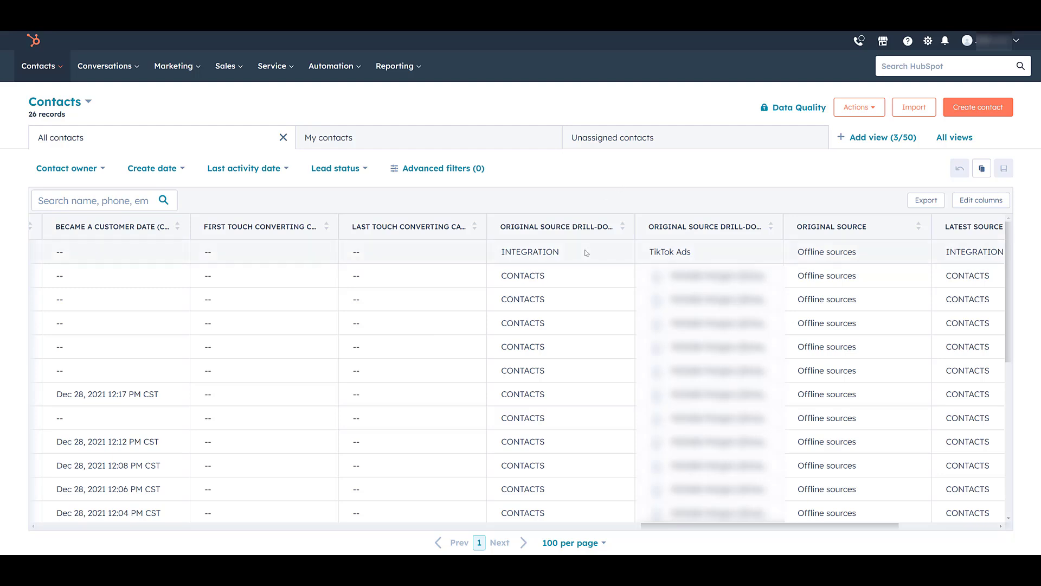
{"action": "mouse_move", "coordinate": [712, 256]}
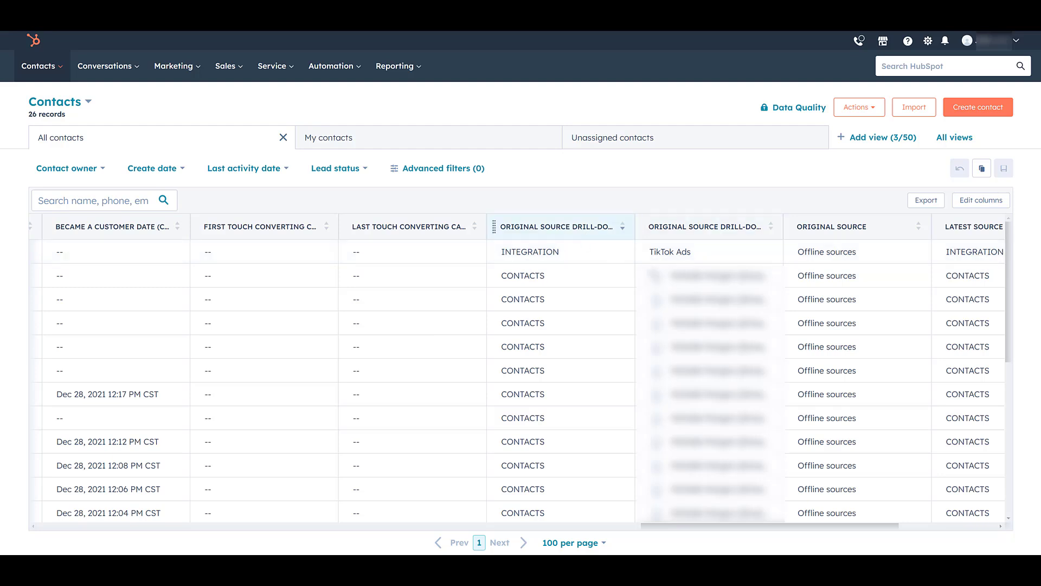
{"action": "mouse_move", "coordinate": [680, 241]}
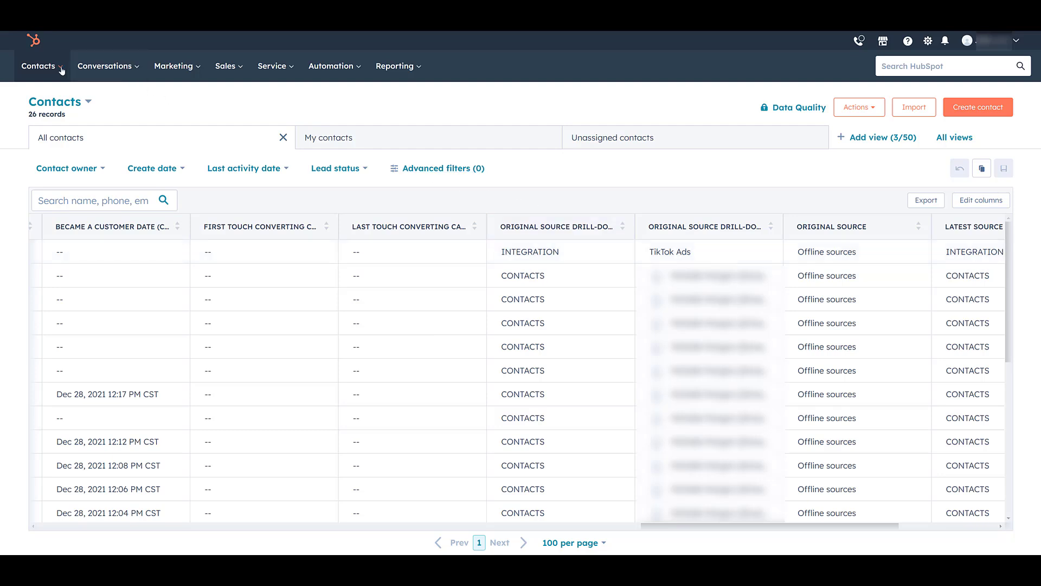
Step: Navigate from the Contacts menu to the Lists page, which shows no lists yet
{"action": "left_click", "coordinate": [38, 65]}
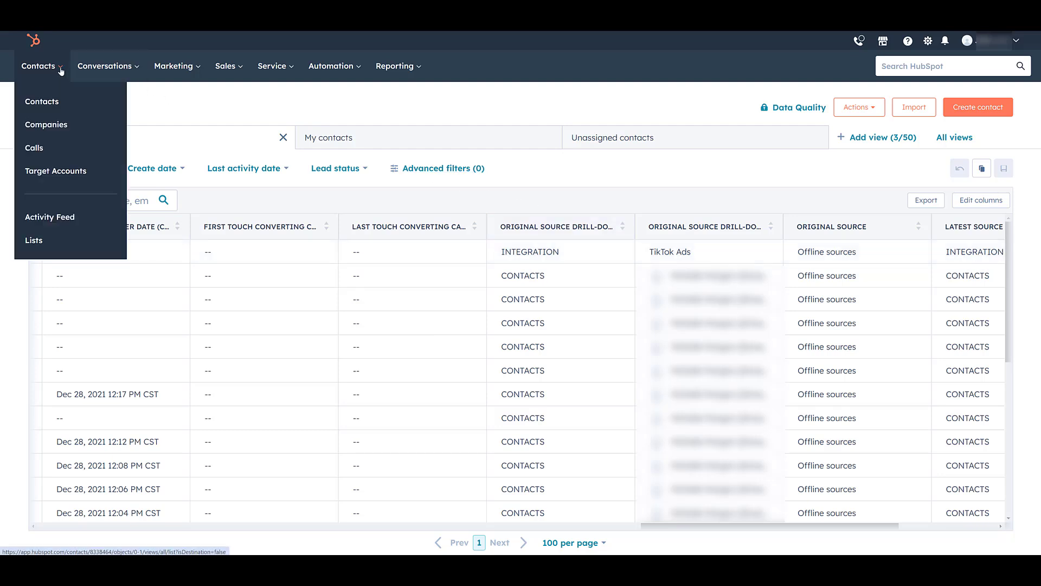
{"action": "left_click", "coordinate": [34, 240]}
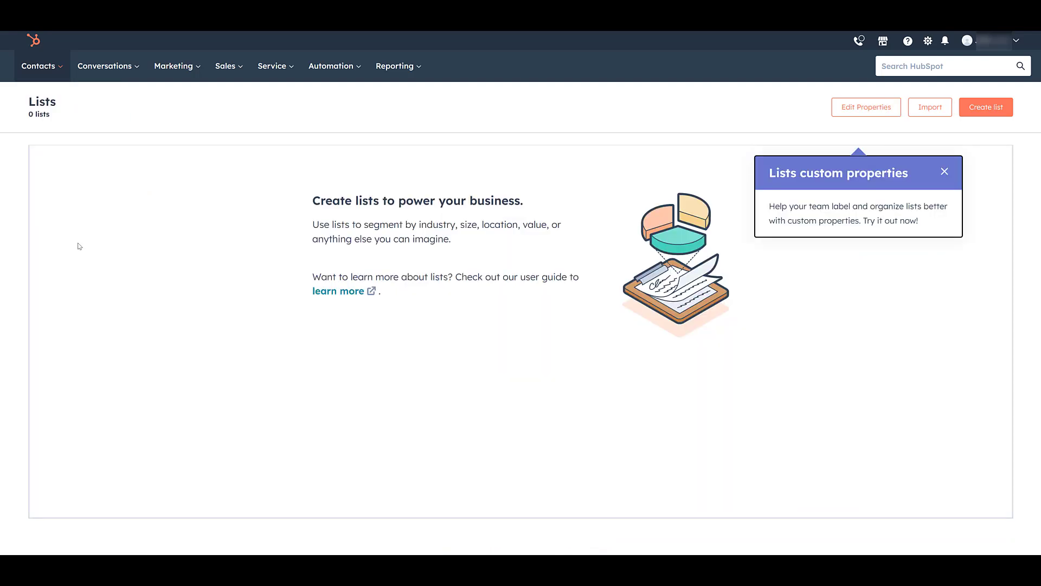
{"action": "mouse_move", "coordinate": [972, 109]}
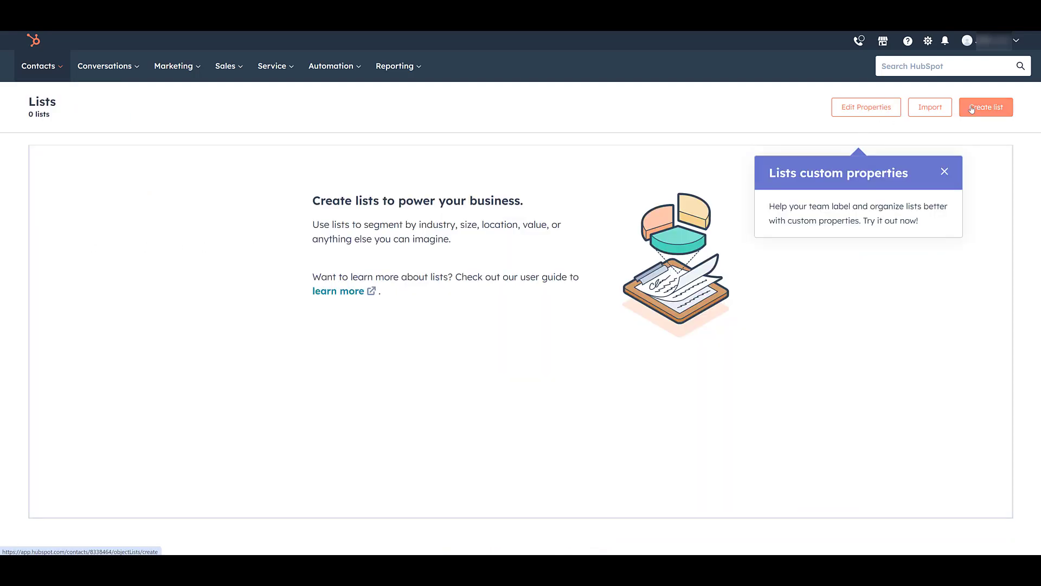
Step: Create a contact-based active list named TikTok Leads and continue to its filters
{"action": "left_click", "coordinate": [986, 106]}
{"action": "type", "text": "TikTok Leads"}
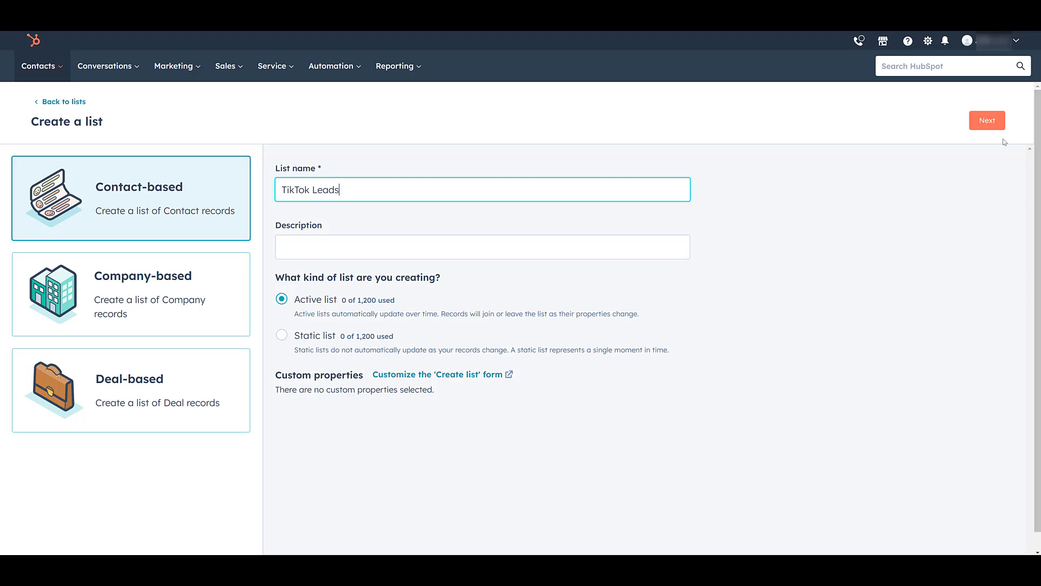
{"action": "left_click", "coordinate": [987, 119]}
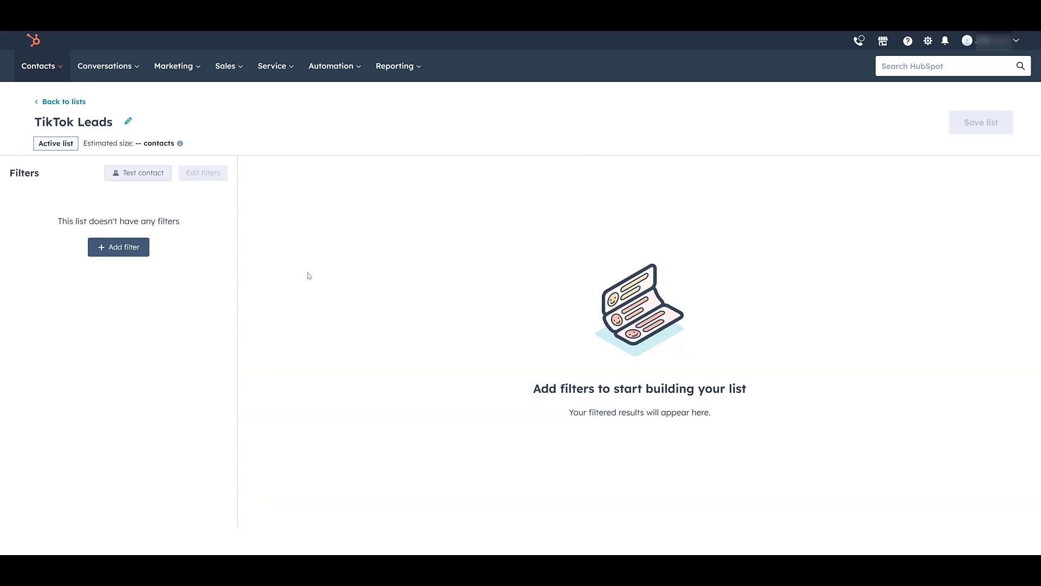
Step: Filter on contact property Original source drill-down 2 containing any of 'TikTok Ads' and save the list
{"action": "left_click", "coordinate": [118, 248]}
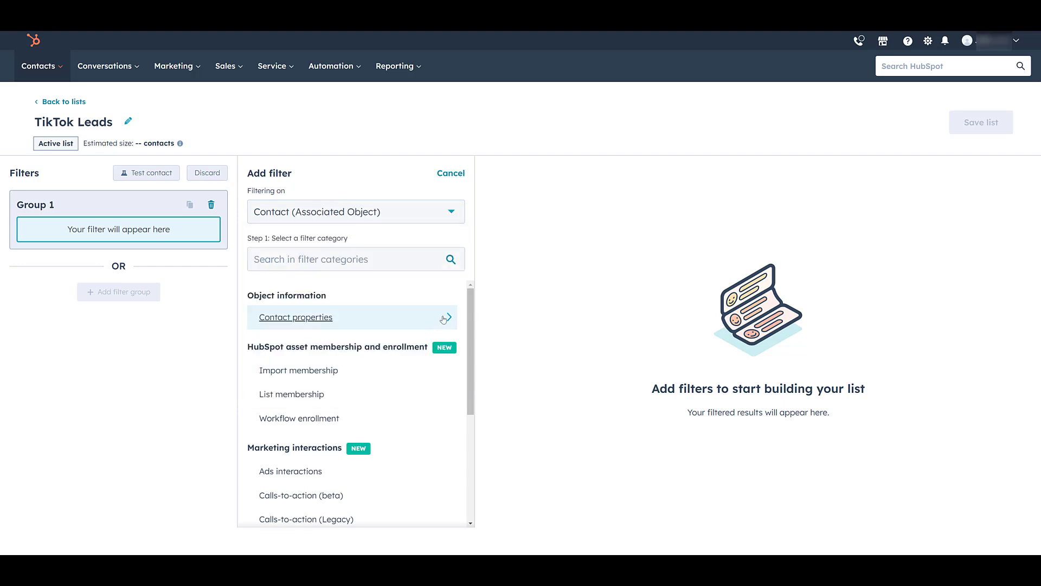
{"action": "left_click", "coordinate": [295, 316]}
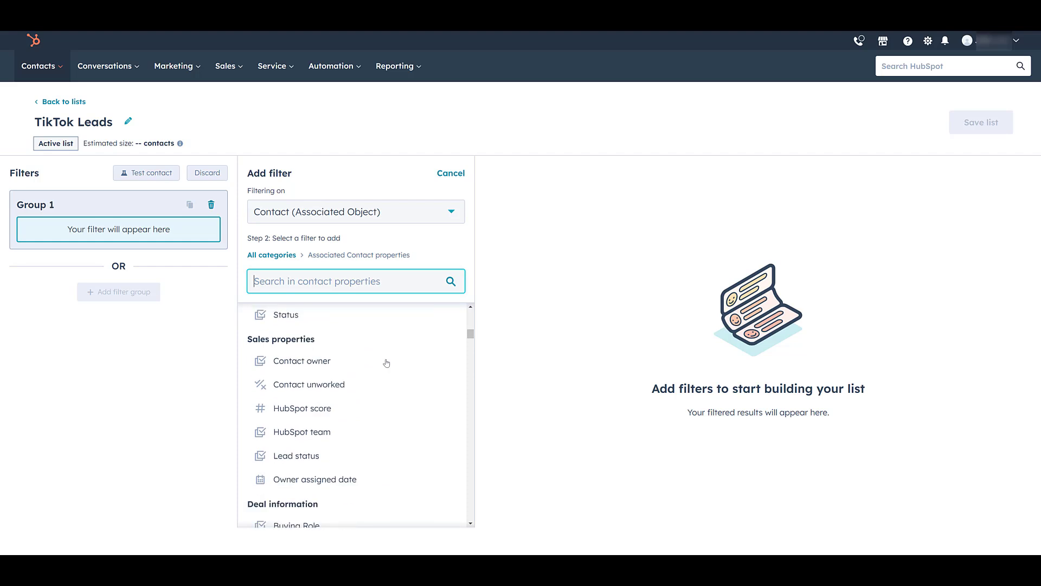
{"action": "type", "text": "drill"}
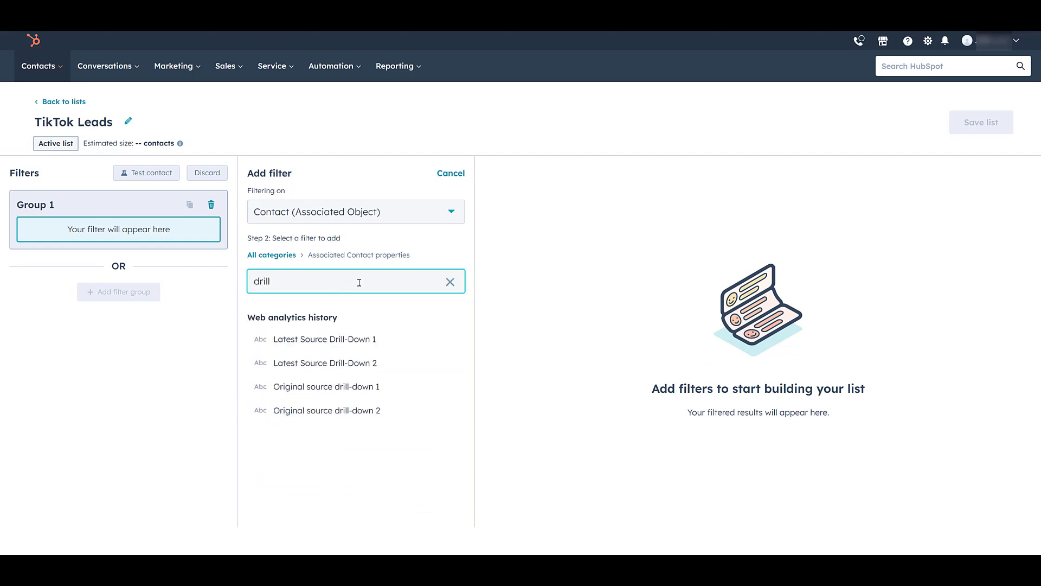
{"action": "mouse_move", "coordinate": [325, 414]}
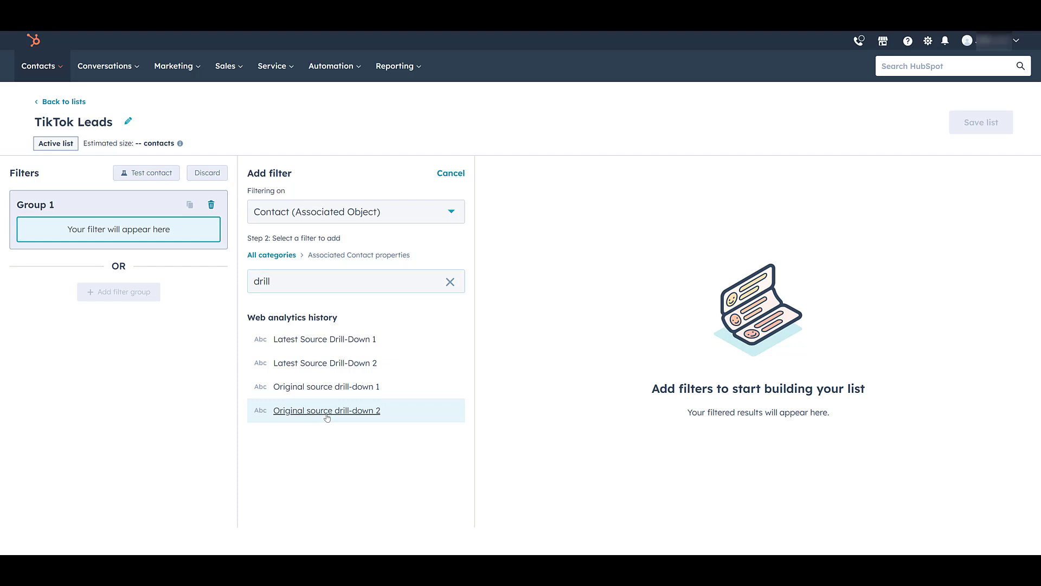
{"action": "left_click", "coordinate": [327, 410]}
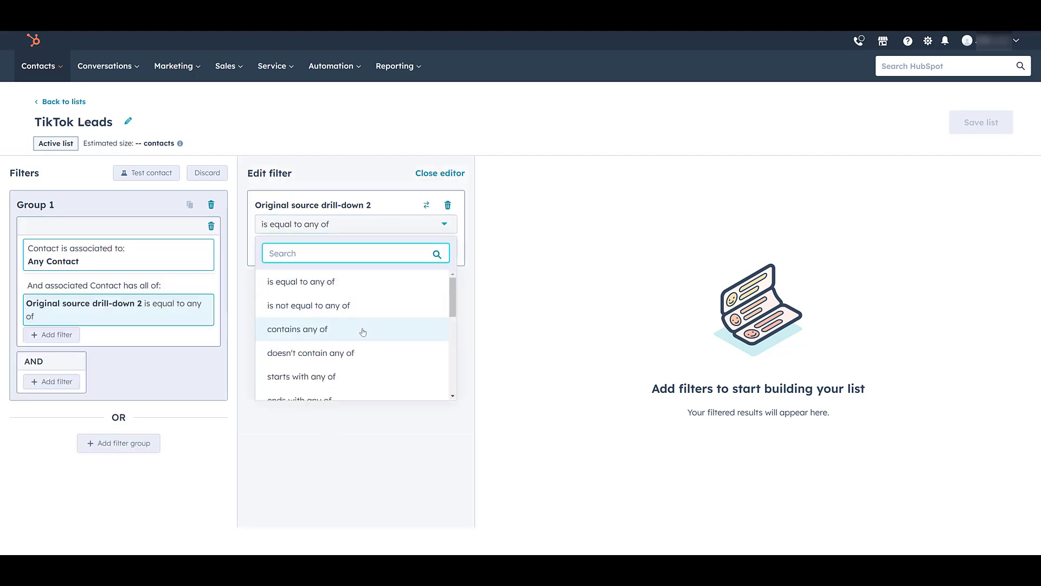
{"action": "left_click", "coordinate": [297, 330]}
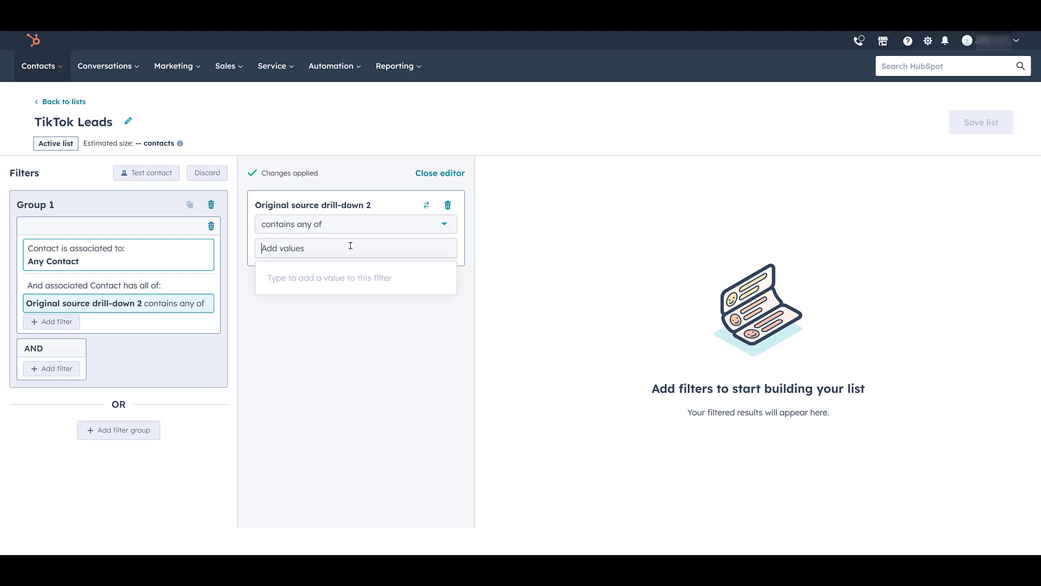
{"action": "type", "text": "TikTok Ads"}
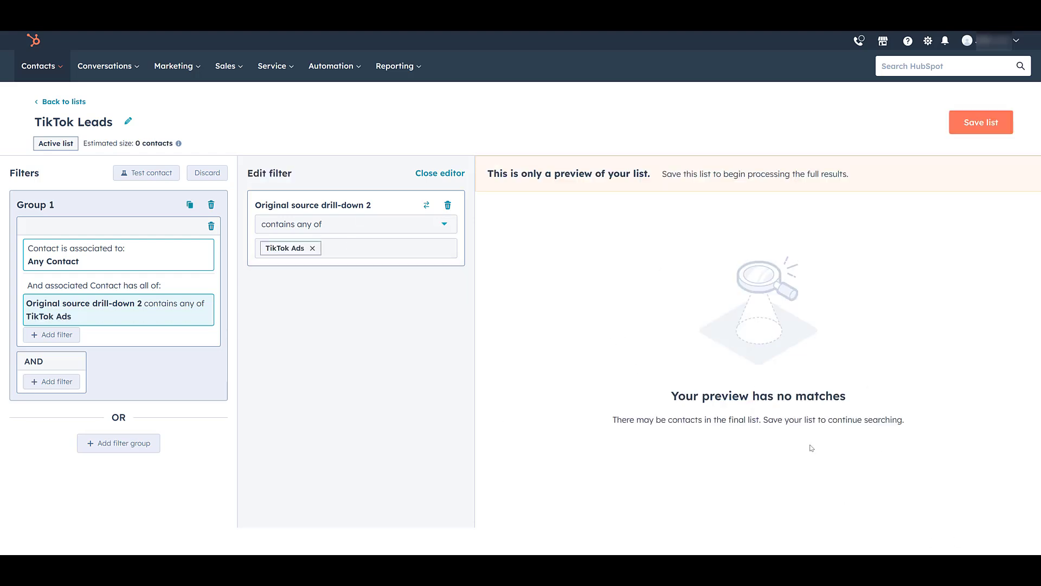
{"action": "mouse_move", "coordinate": [734, 368]}
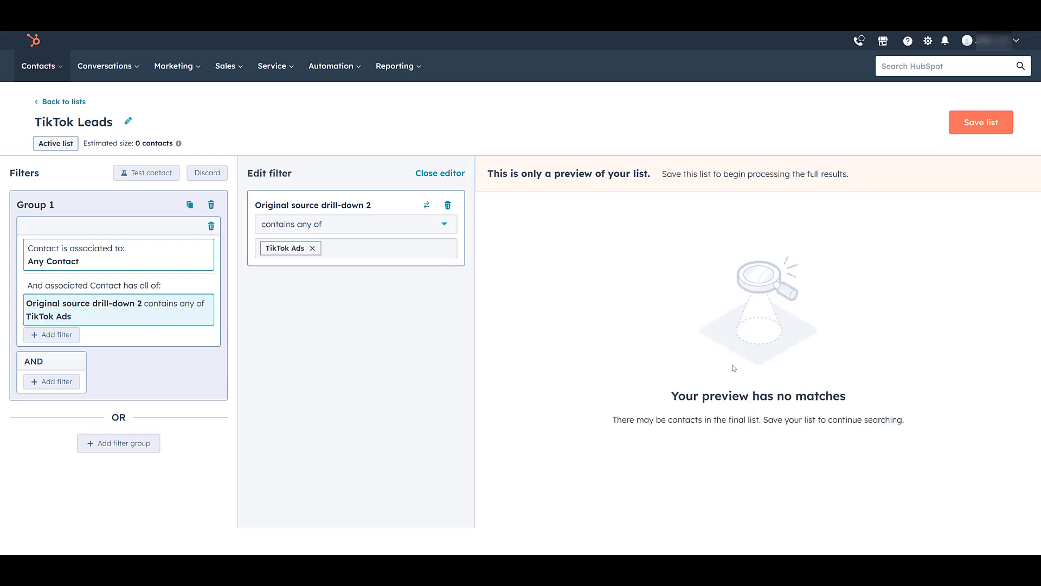
{"action": "mouse_move", "coordinate": [719, 360]}
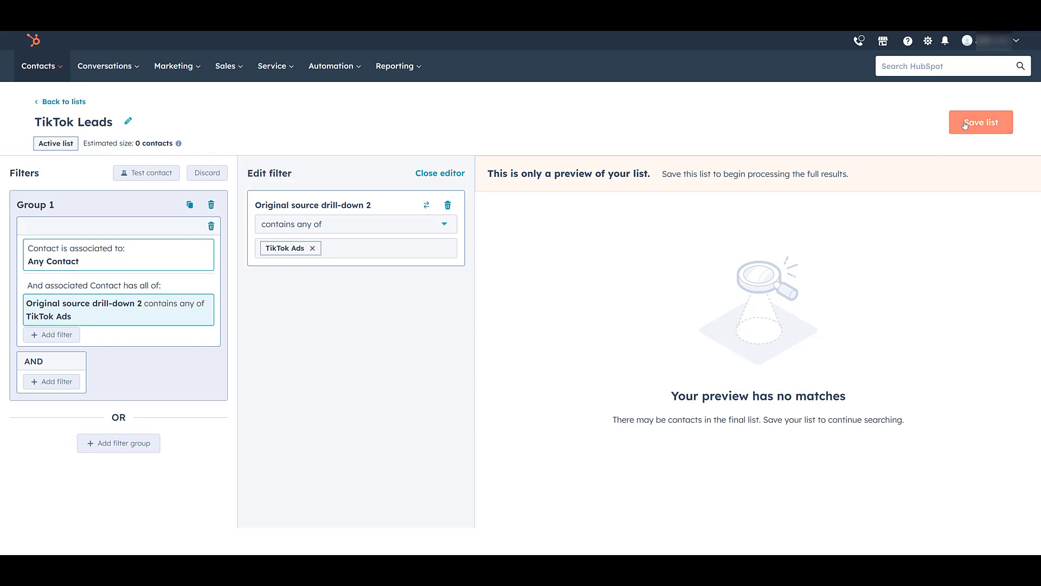
{"action": "left_click", "coordinate": [981, 121]}
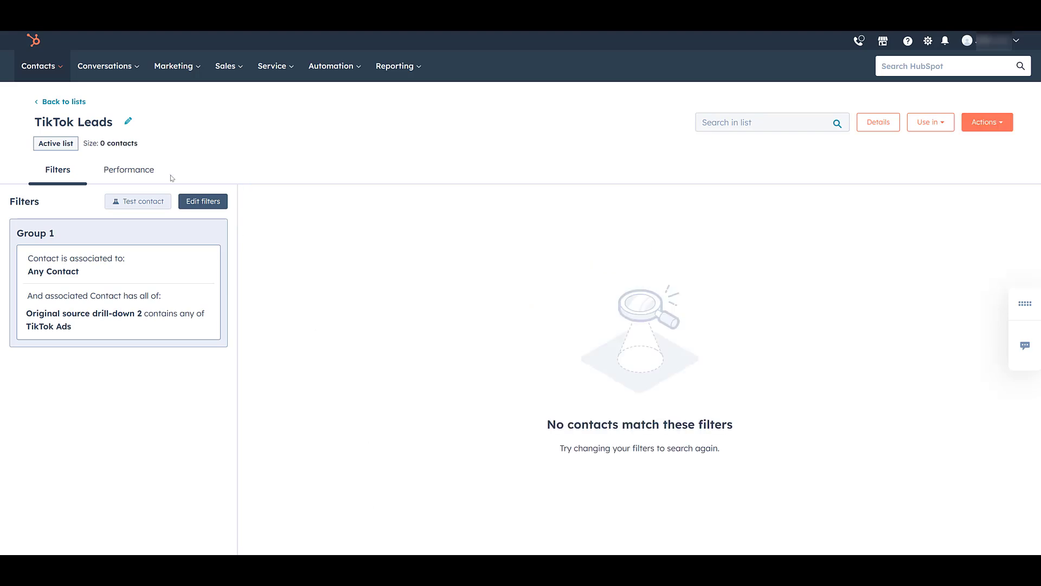
{"action": "mouse_move", "coordinate": [64, 102]}
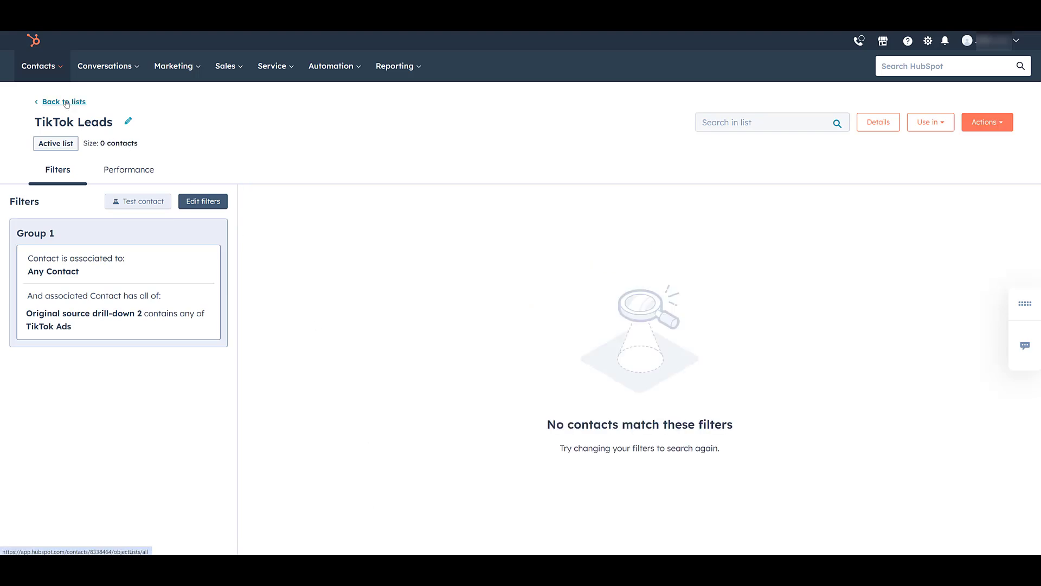
Step: Return to the Lists overview, where TikTok Leads now shows as an active list of size 0
{"action": "left_click", "coordinate": [63, 102]}
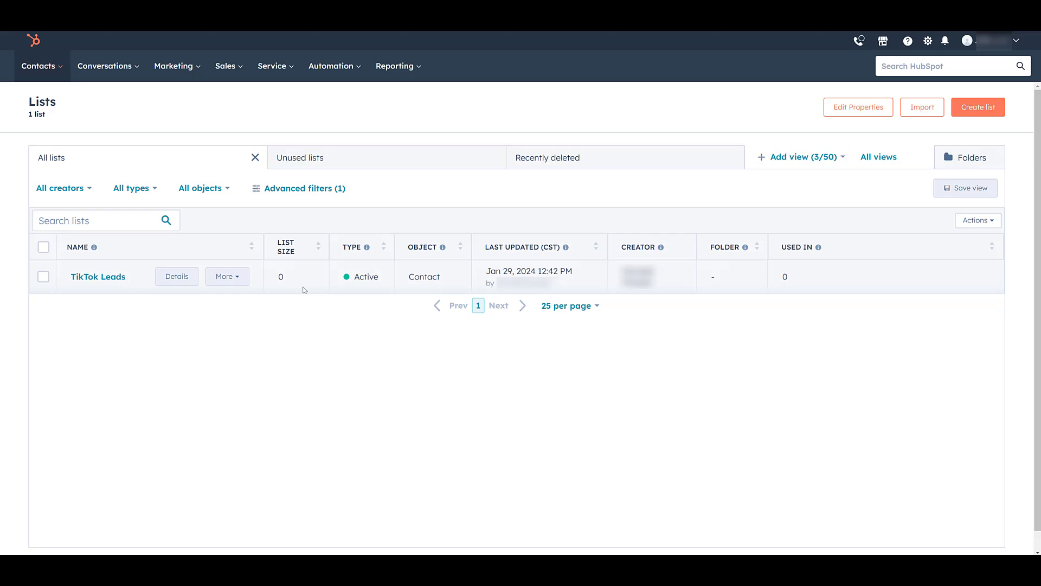
{"action": "mouse_move", "coordinate": [269, 178]}
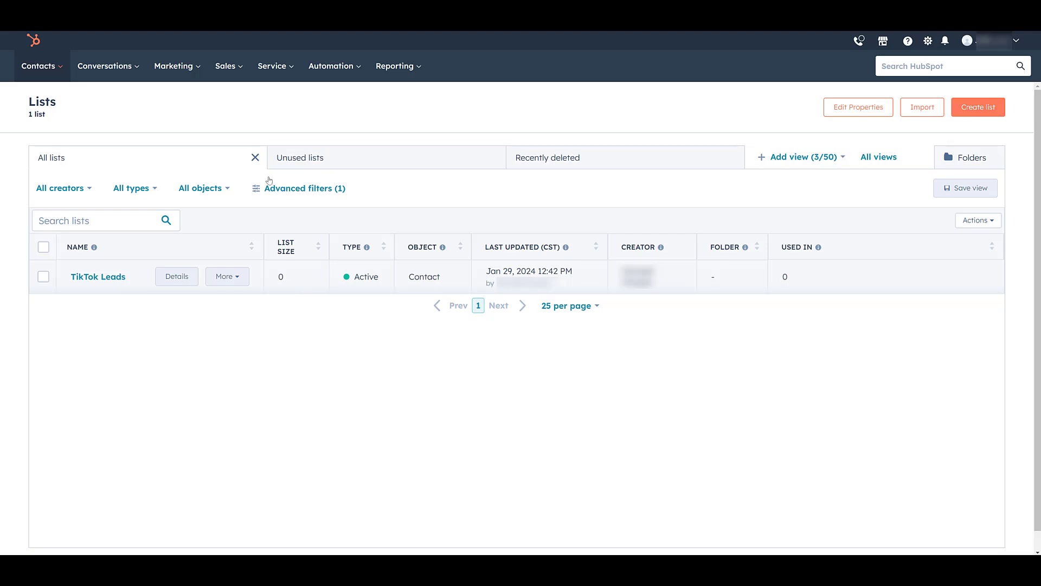
Step: Go to Marketing > Ads Audiences and start creating a new audience via Create > Audience
{"action": "left_click", "coordinate": [174, 65]}
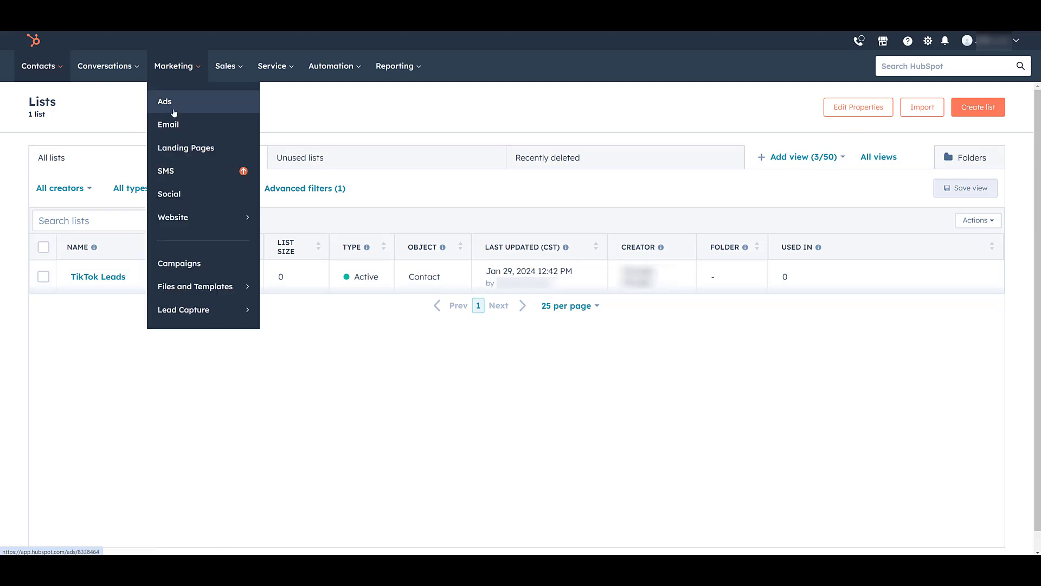
{"action": "left_click", "coordinate": [164, 102]}
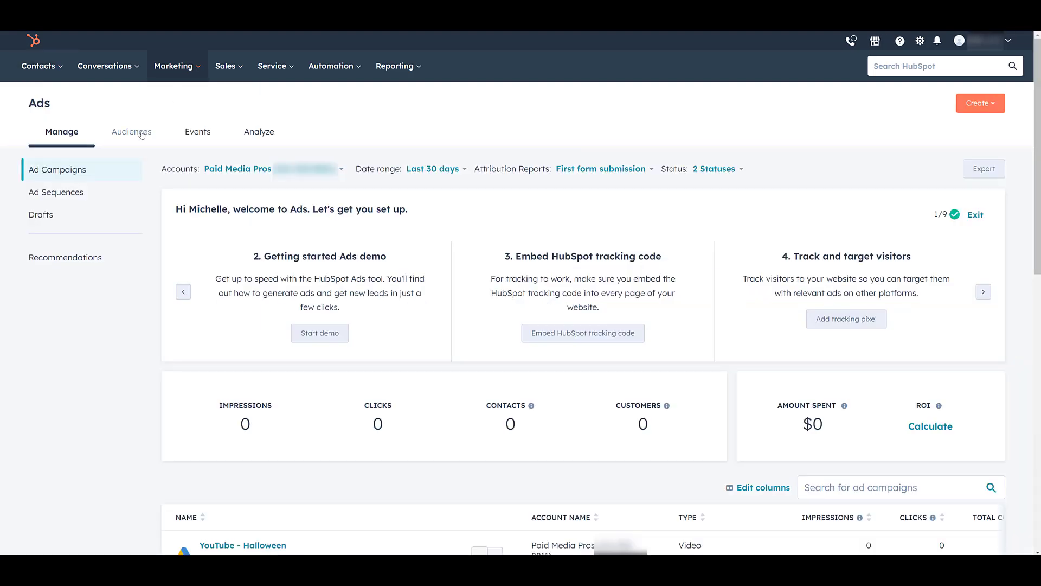
{"action": "left_click", "coordinate": [131, 131]}
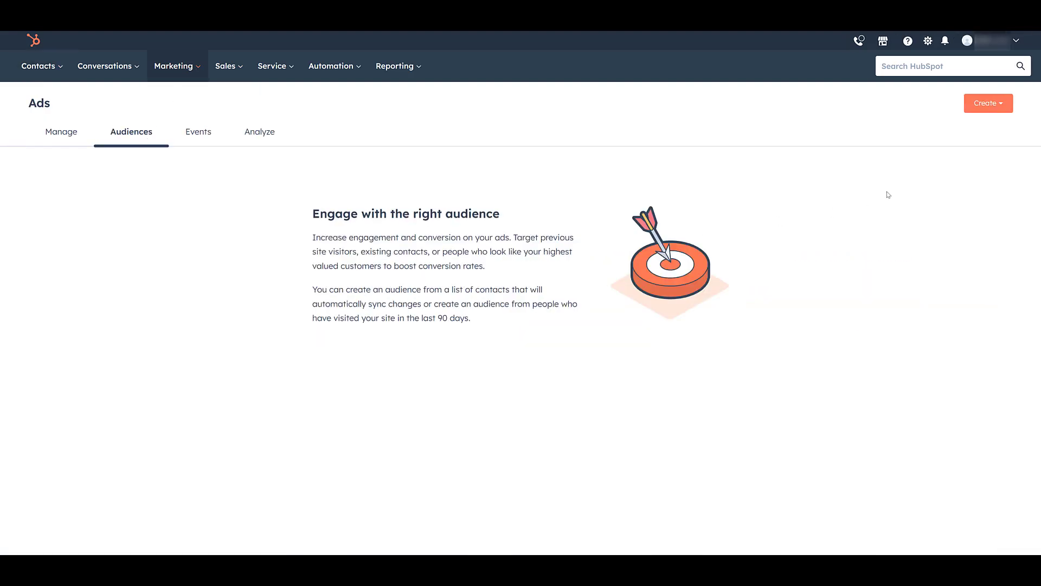
{"action": "left_click", "coordinate": [988, 103]}
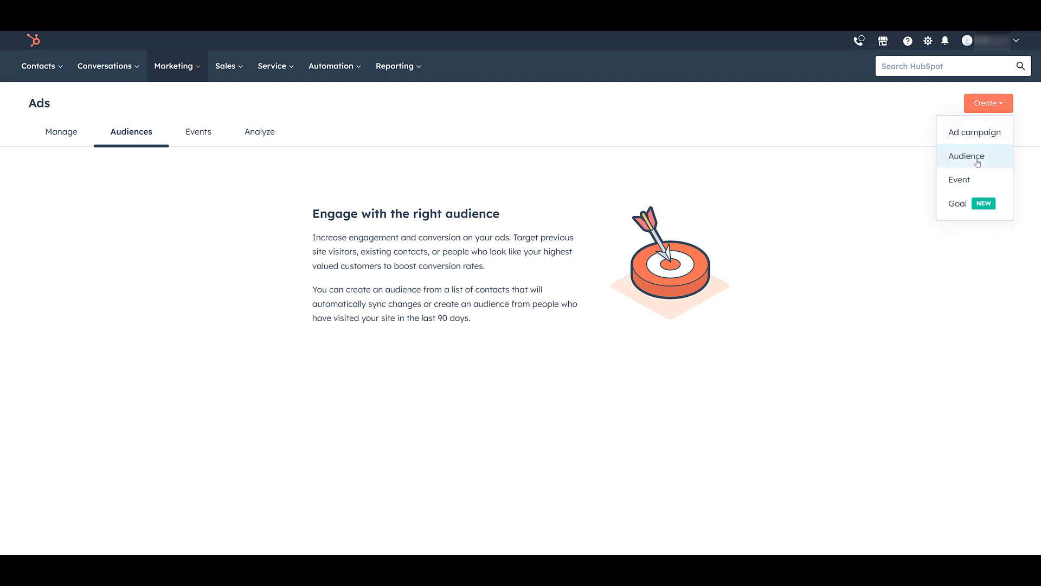
{"action": "left_click", "coordinate": [966, 156]}
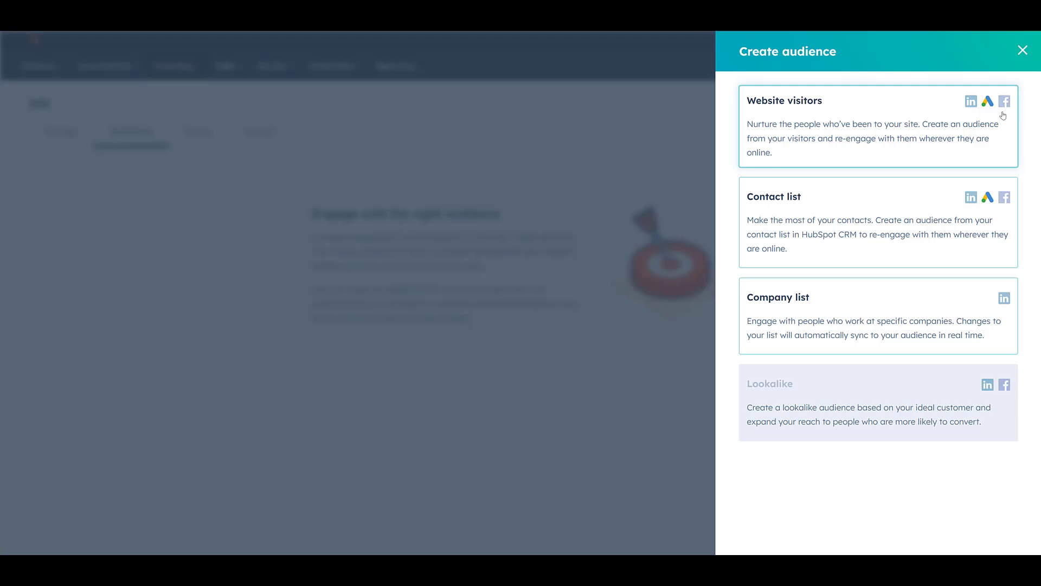
{"action": "mouse_move", "coordinate": [877, 162]}
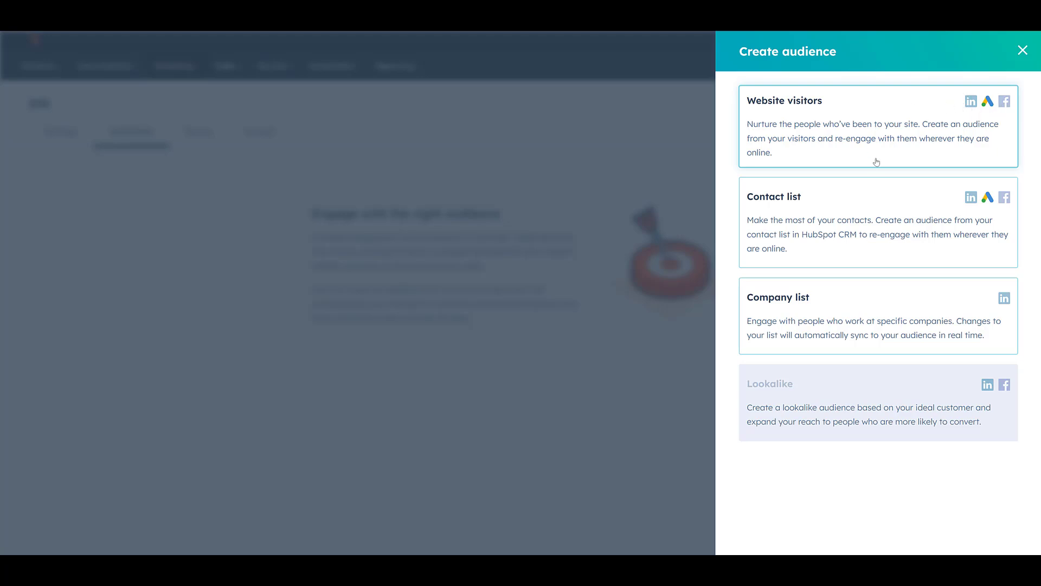
{"action": "mouse_move", "coordinate": [919, 187]}
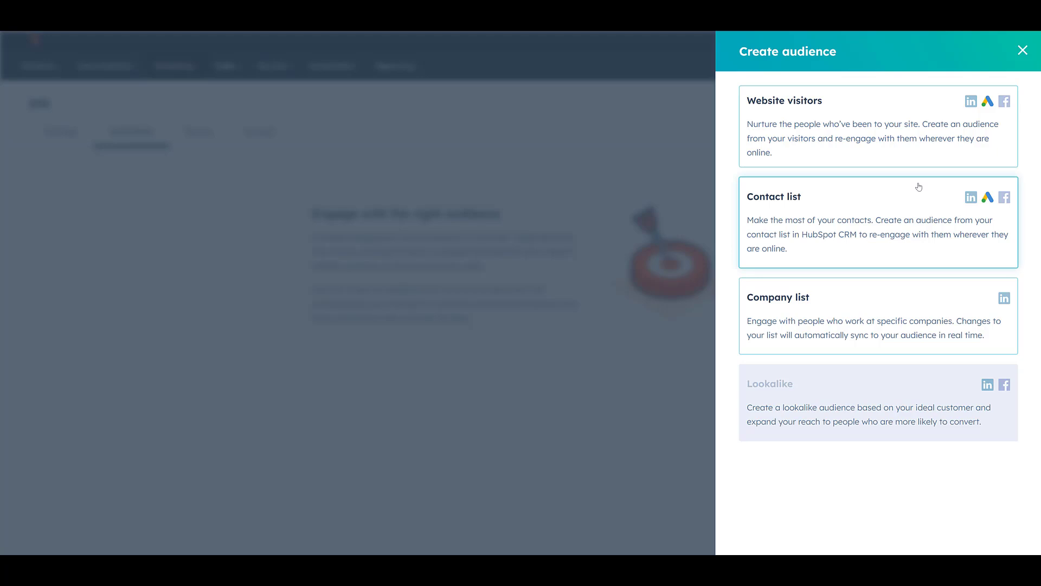
{"action": "mouse_move", "coordinate": [818, 210]}
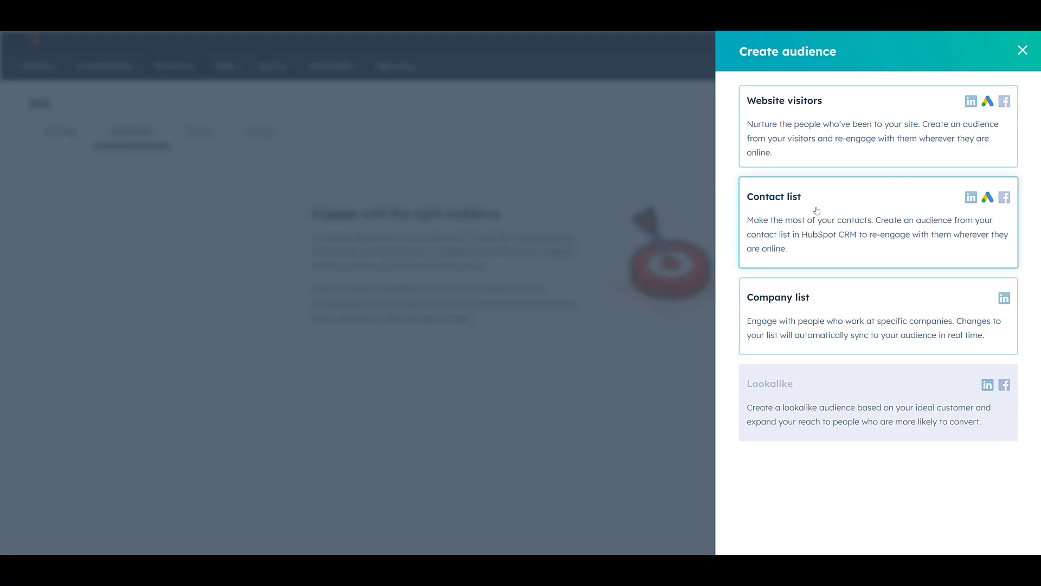
{"action": "mouse_move", "coordinate": [909, 264]}
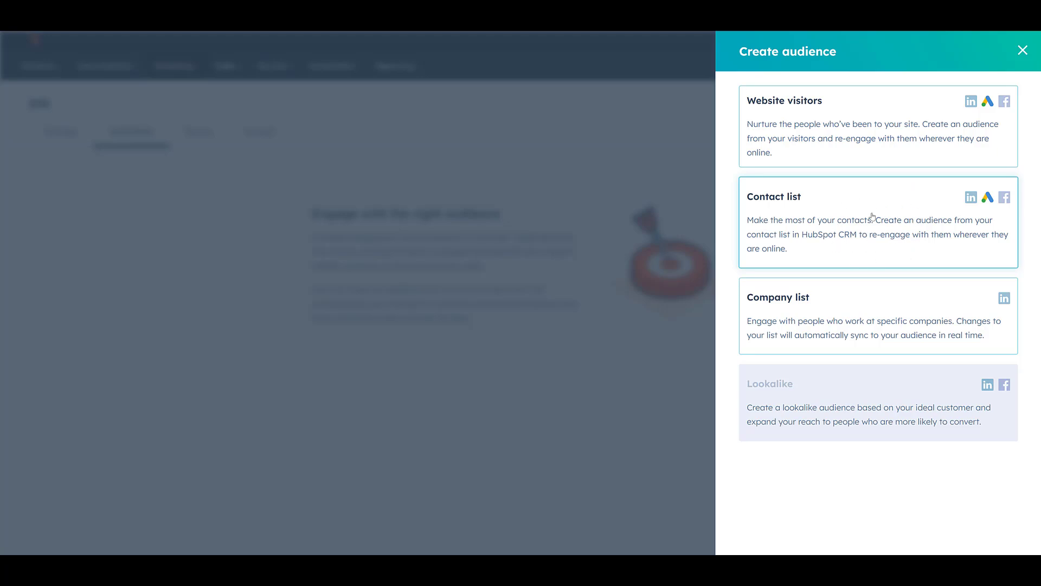
{"action": "mouse_move", "coordinate": [875, 212]}
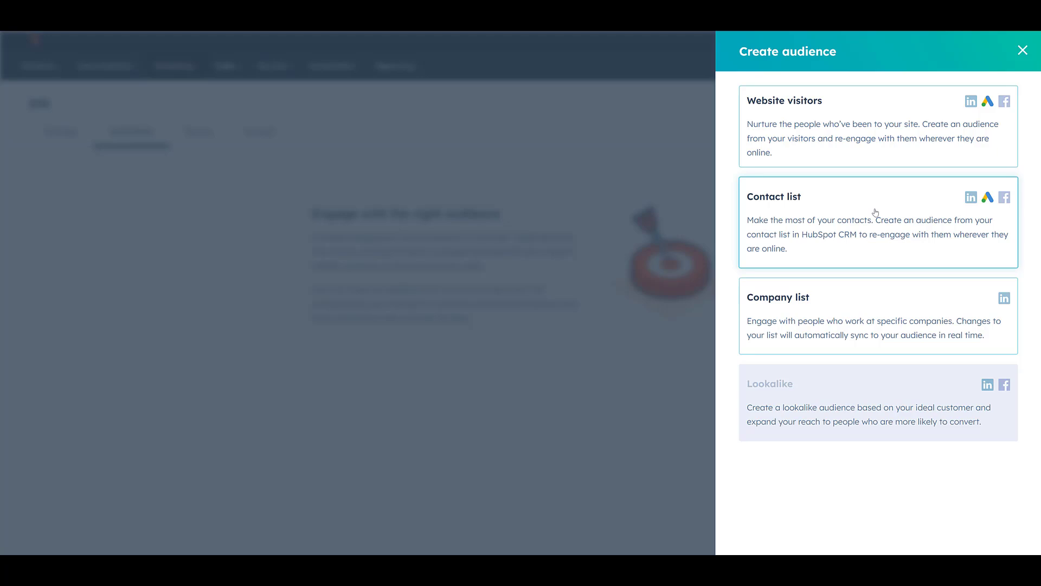
Step: Create a contact-list audience from TikTok Leads for the Paid Media Pros Google Ads account
{"action": "left_click", "coordinate": [876, 222]}
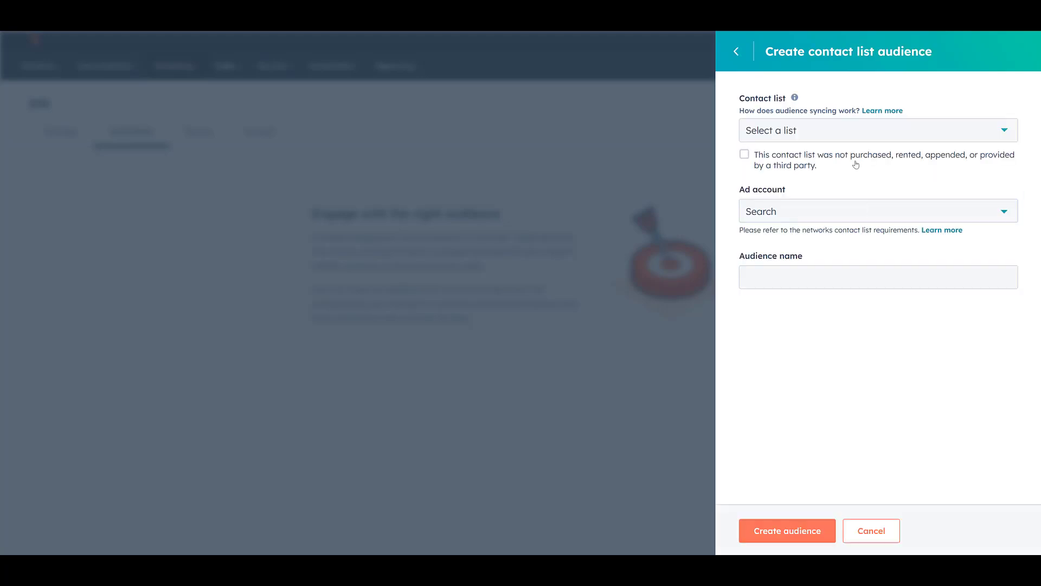
{"action": "left_click", "coordinate": [878, 130]}
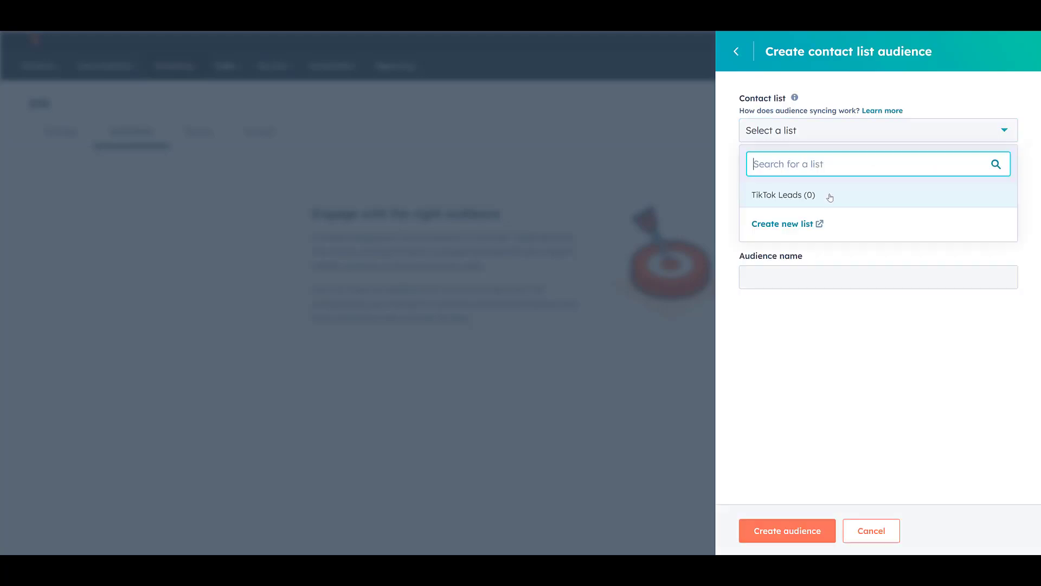
{"action": "left_click", "coordinate": [783, 195]}
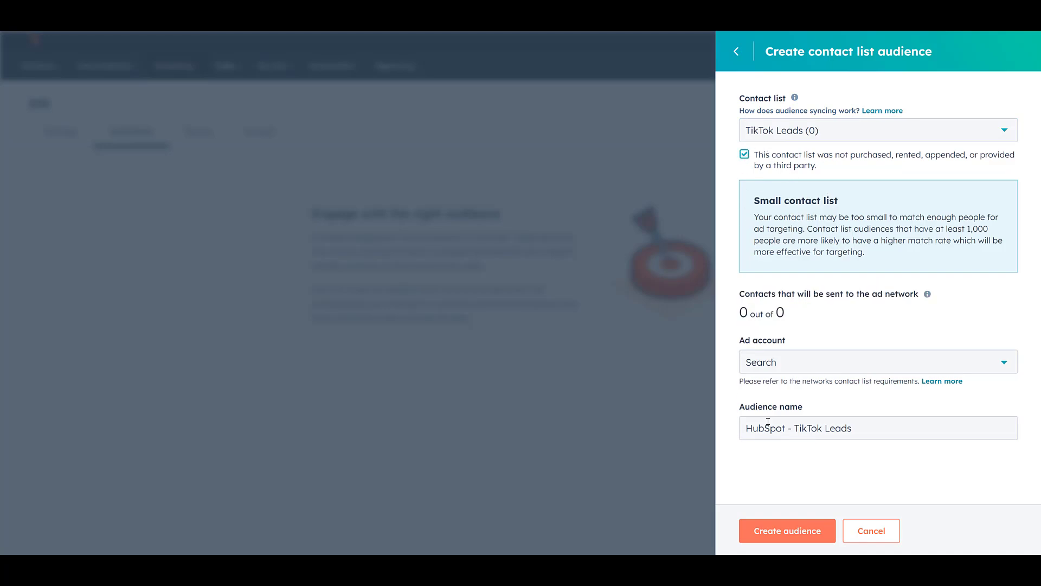
{"action": "left_click", "coordinate": [879, 362]}
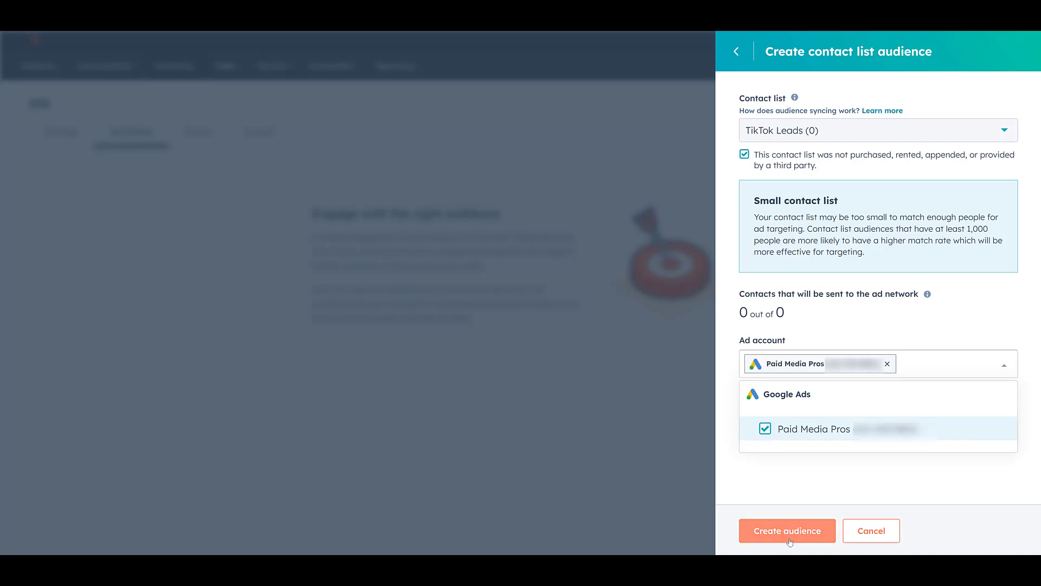
{"action": "left_click", "coordinate": [788, 530]}
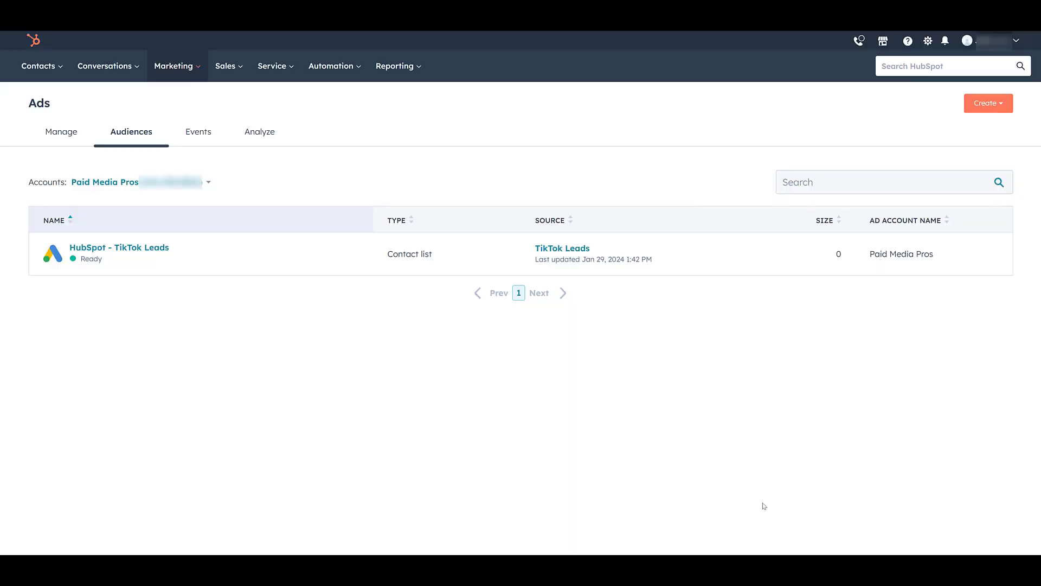